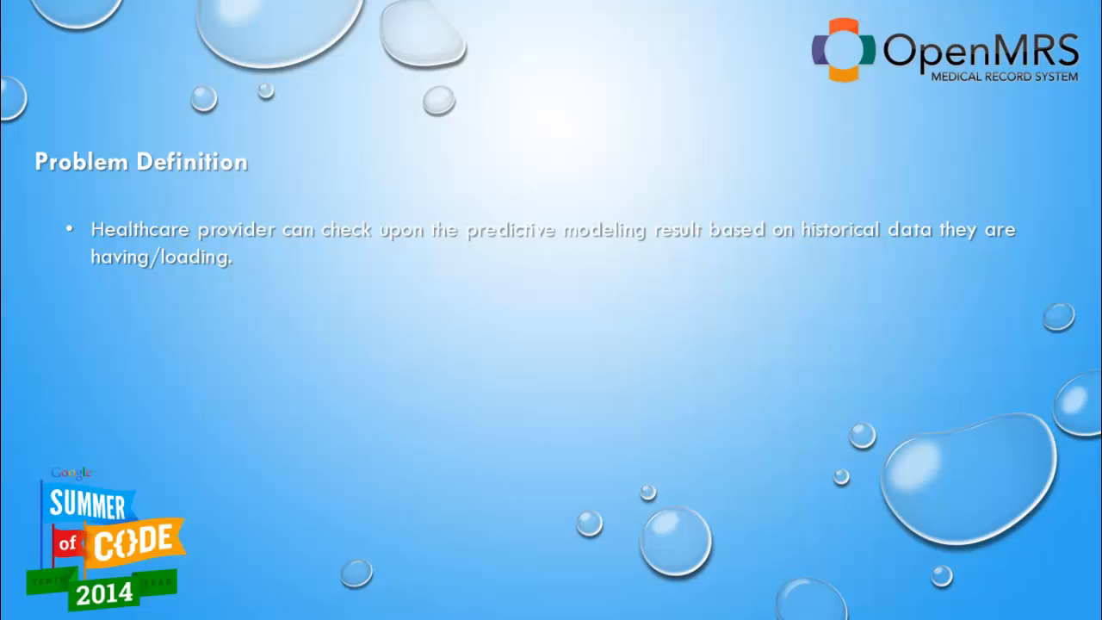
# Advance the slideshow from Problem Definition to the Timeline Accomplishments slide.
pyautogui.press('Right')
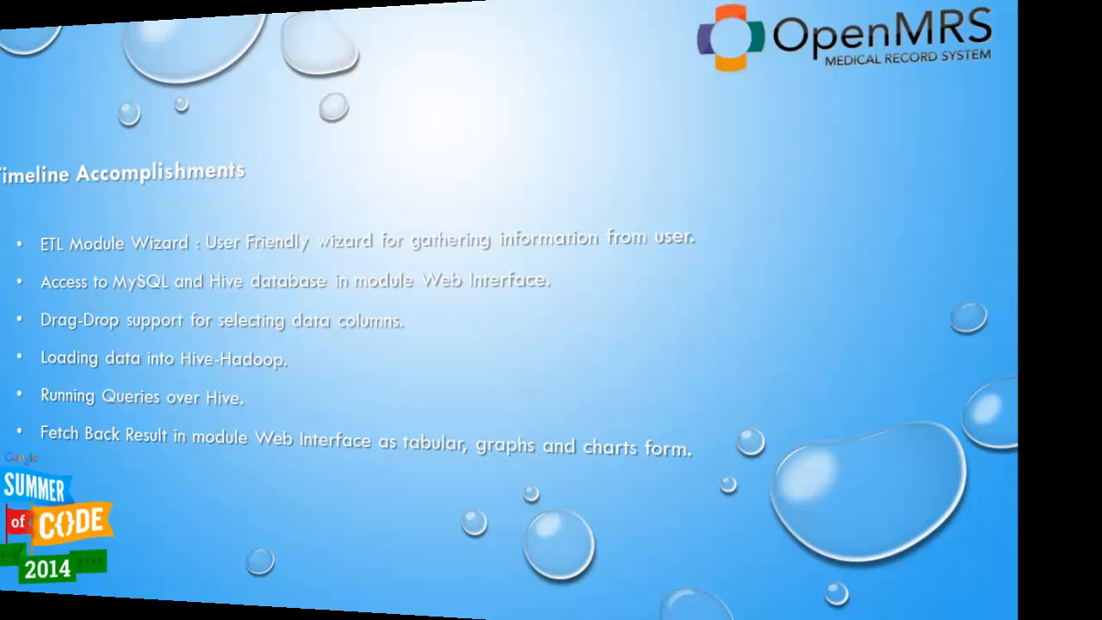
# Show the Additional Accomplishments slide, then advance past it to the OpenMRS demo.
pyautogui.press('right')
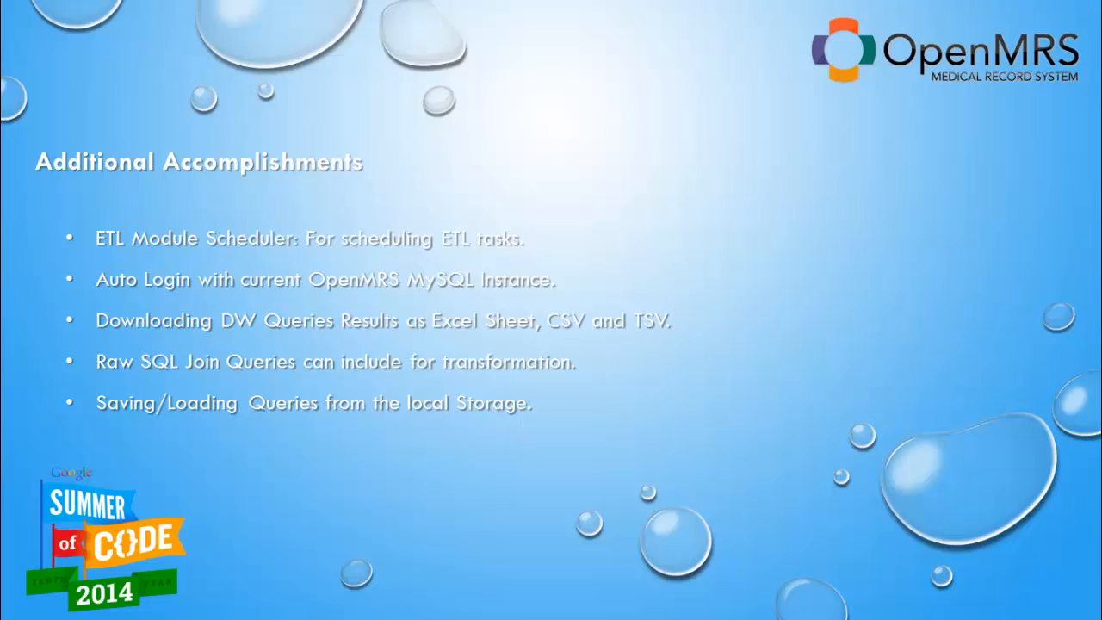
pyautogui.press('Right')
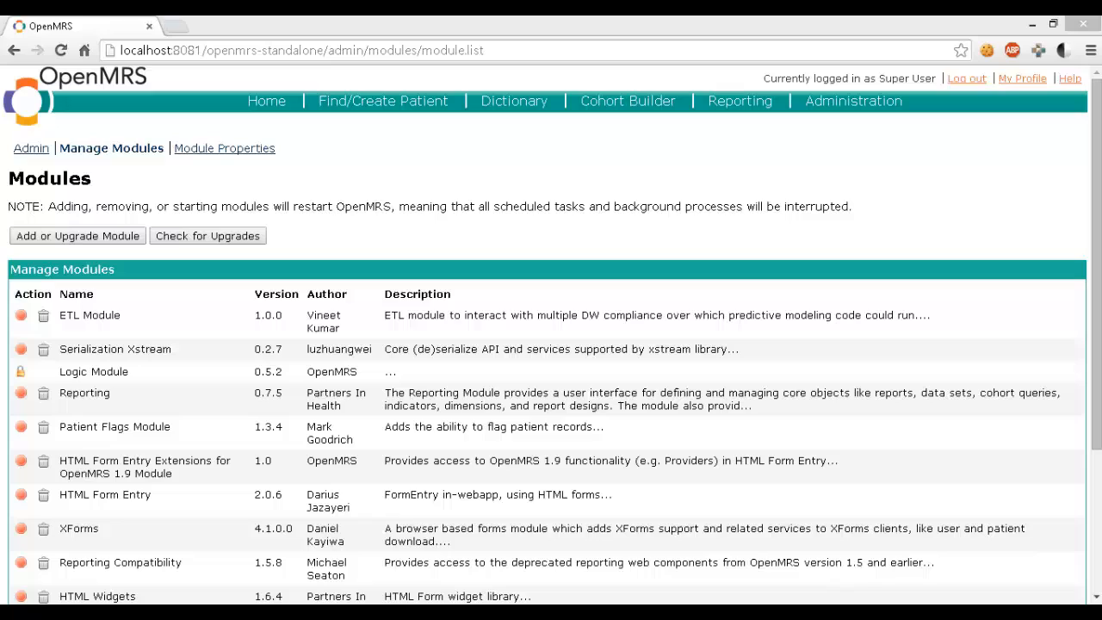
pyautogui.moveTo(765, 410)
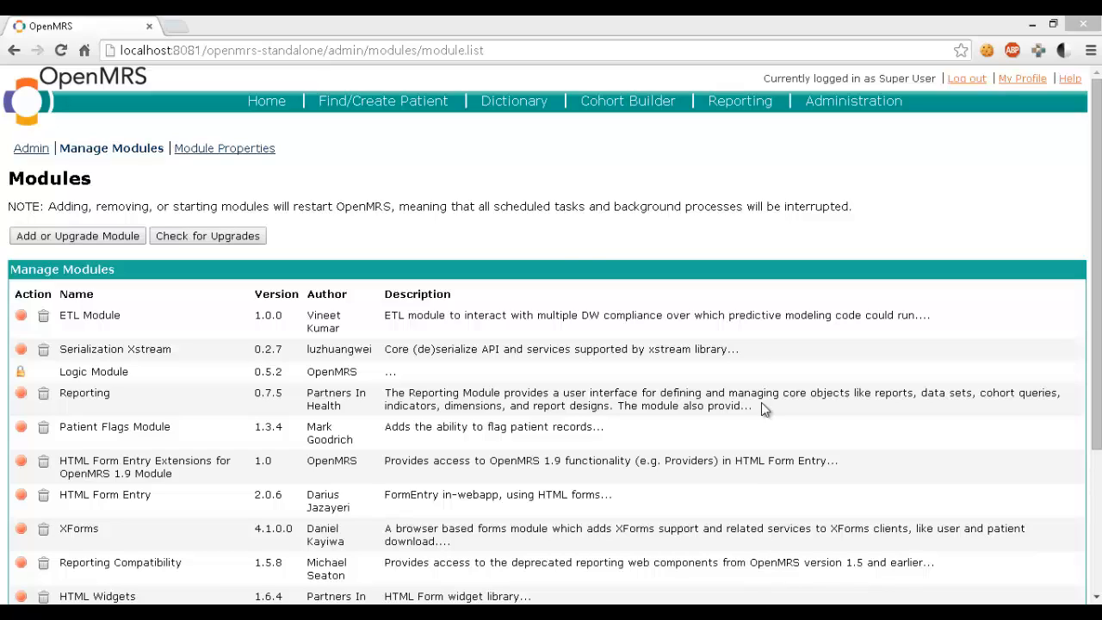
pyautogui.moveTo(852, 101)
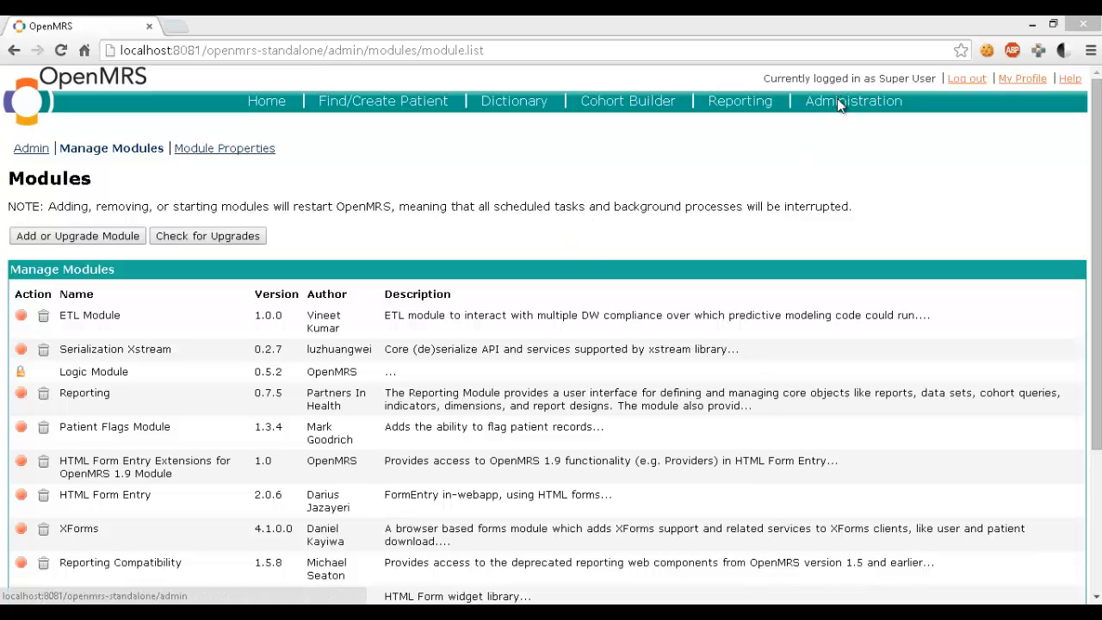
# Open the Administration page and scroll down to the ETL Module links.
pyautogui.click(853, 100)
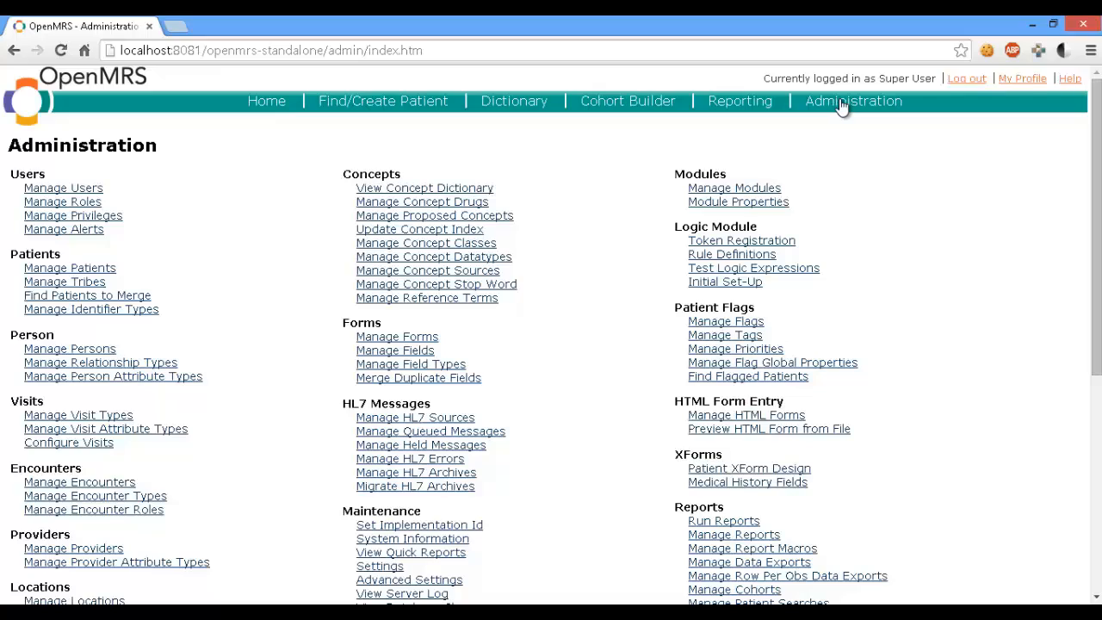
pyautogui.scroll(-3)
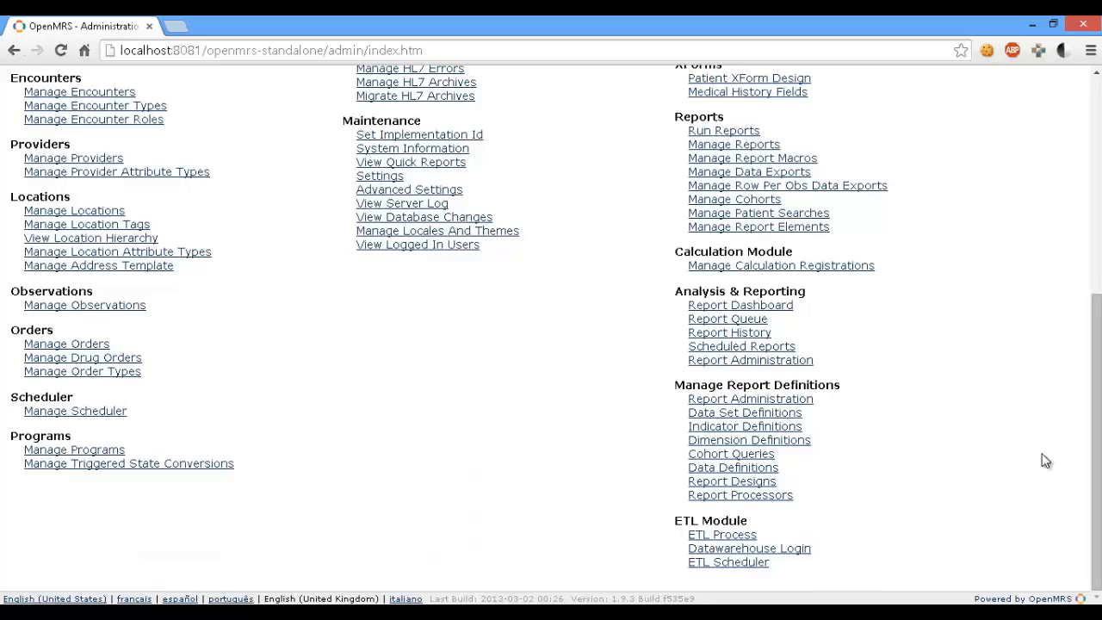
pyautogui.moveTo(992, 454)
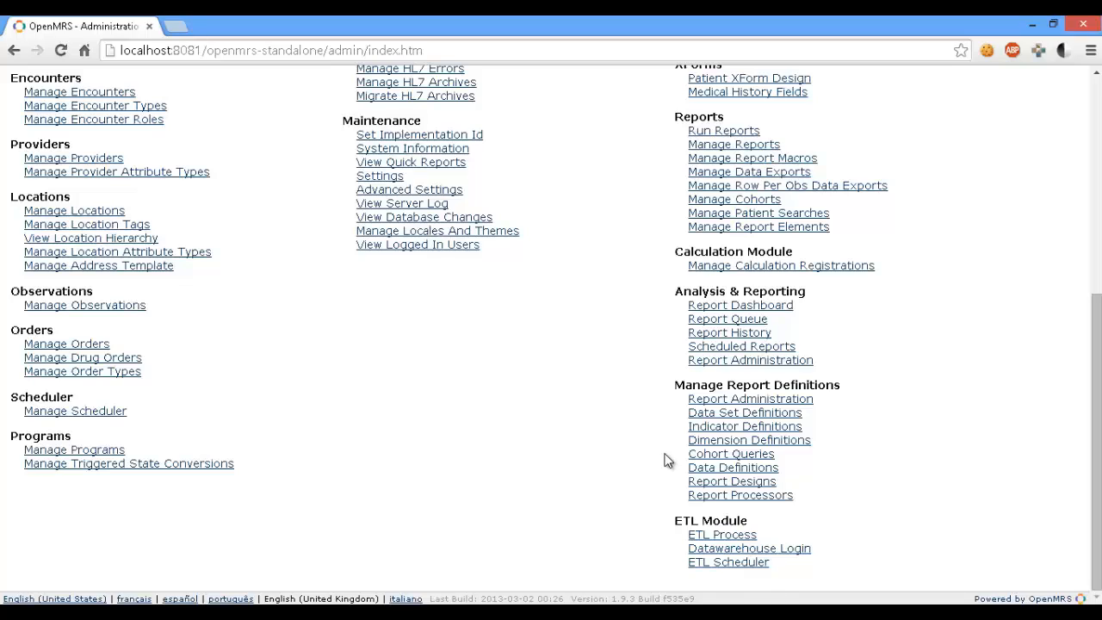
pyautogui.moveTo(871, 543)
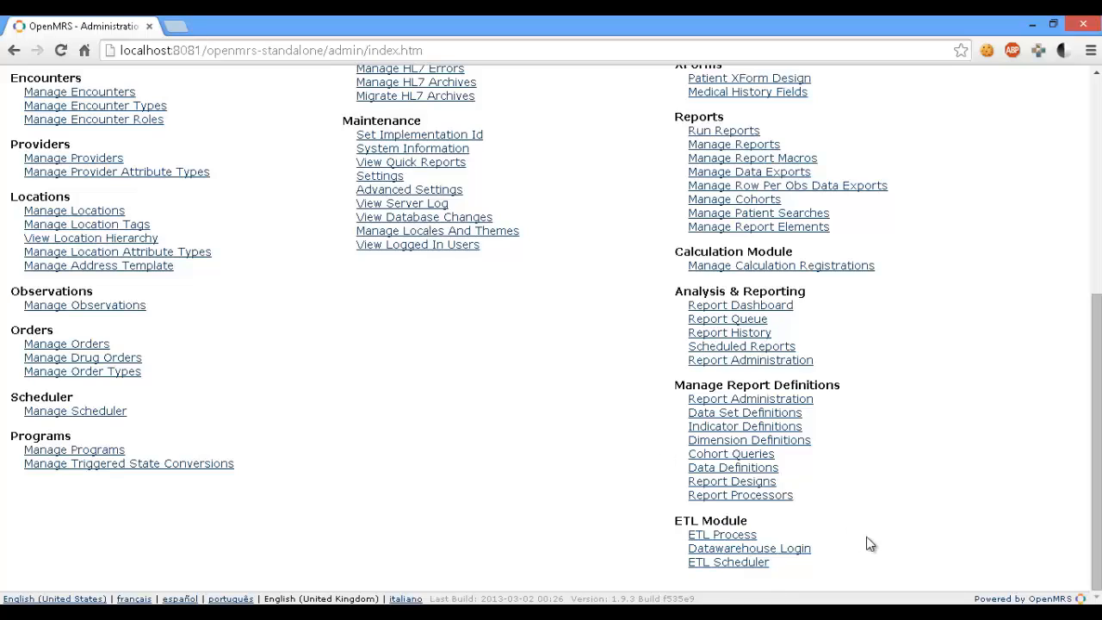
# Open ETL Process and log in with the current OpenMRS instance.
pyautogui.click(721, 534)
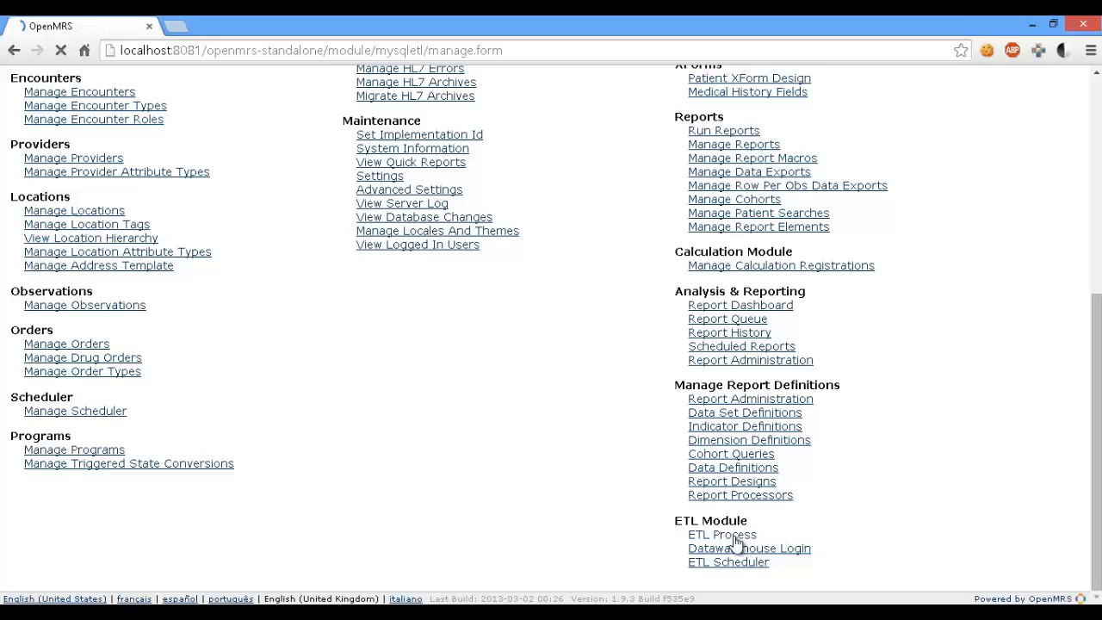
pyautogui.click(748, 548)
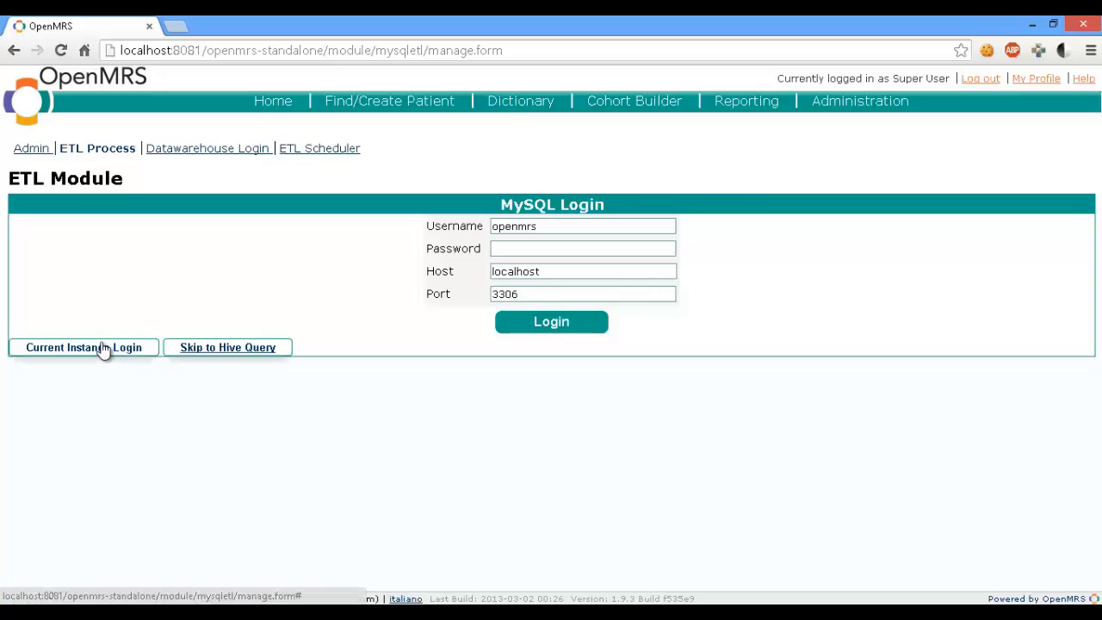
pyautogui.click(83, 347)
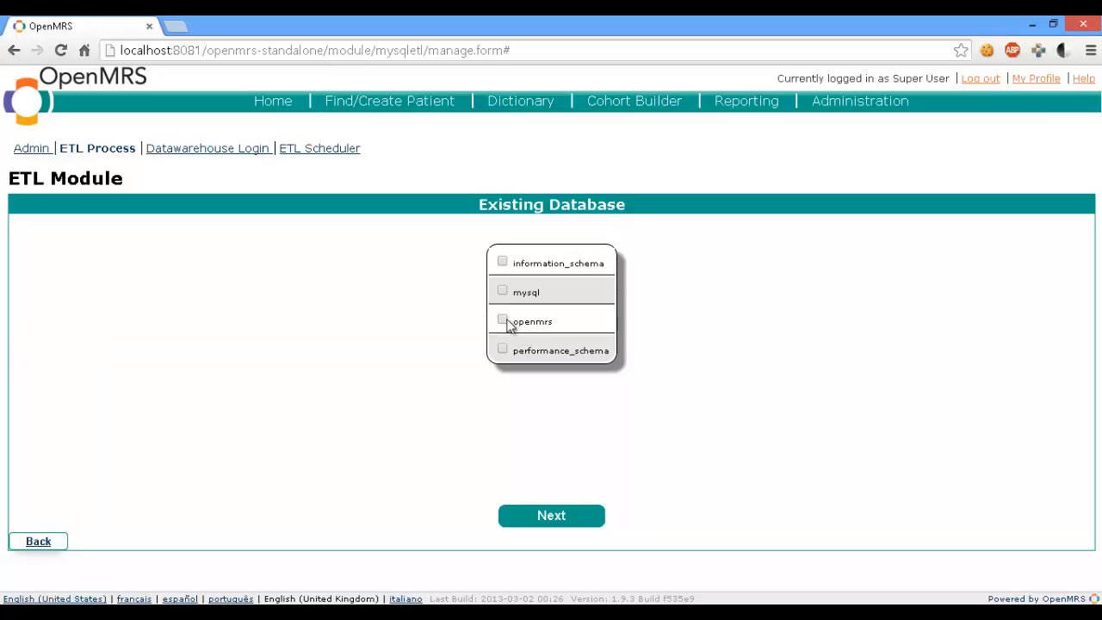
# Select the openmrs database, then its patient table, and reach the column list.
pyautogui.click(502, 319)
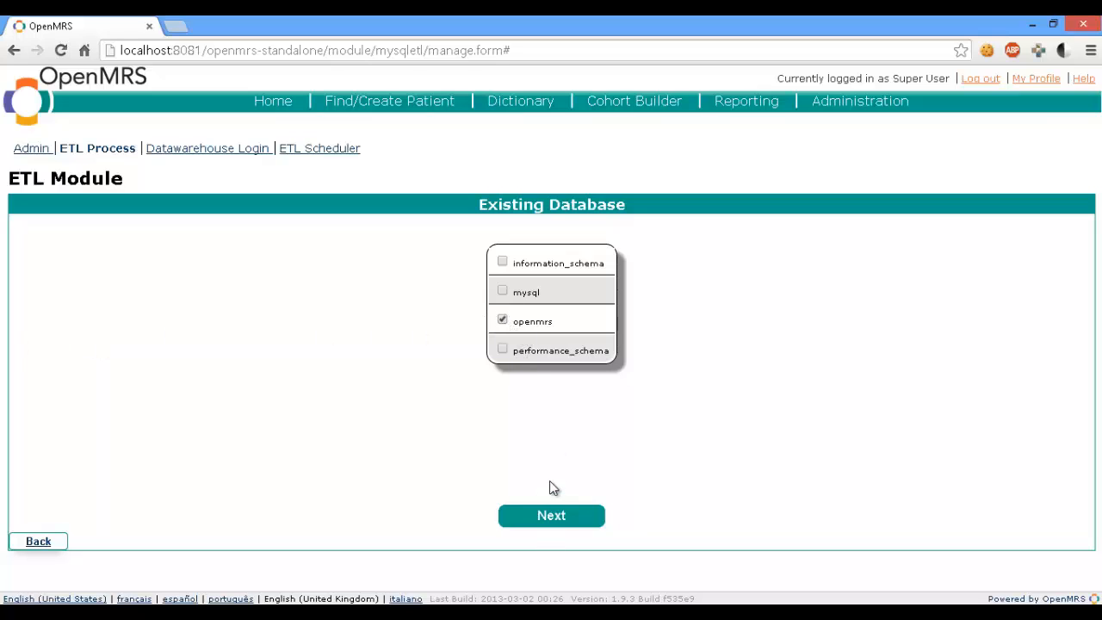
pyautogui.click(550, 514)
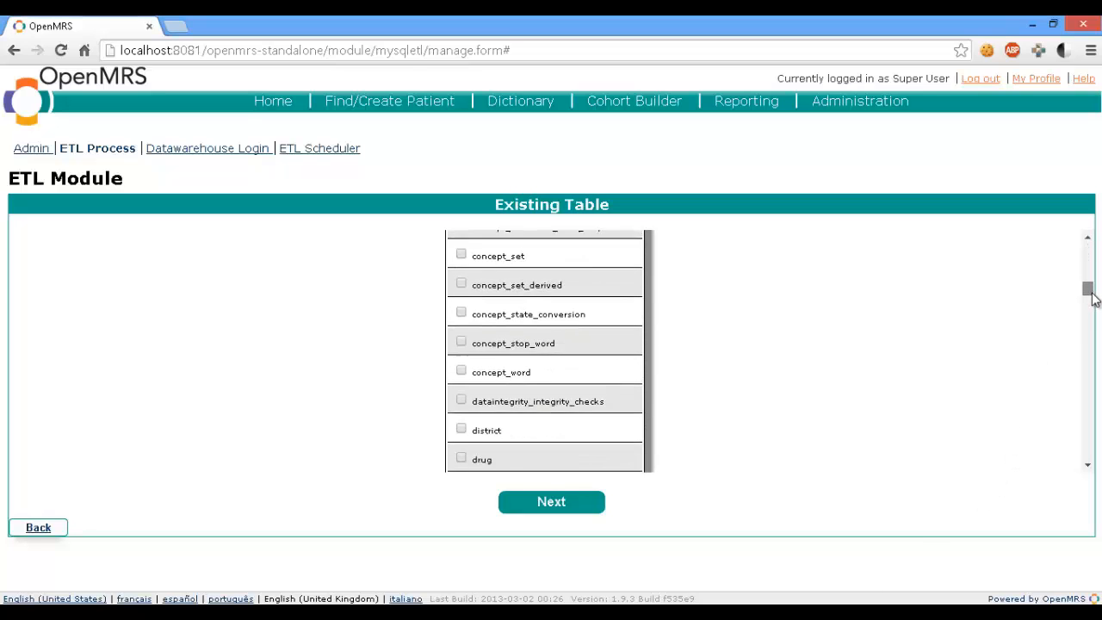
pyautogui.scroll(-3)
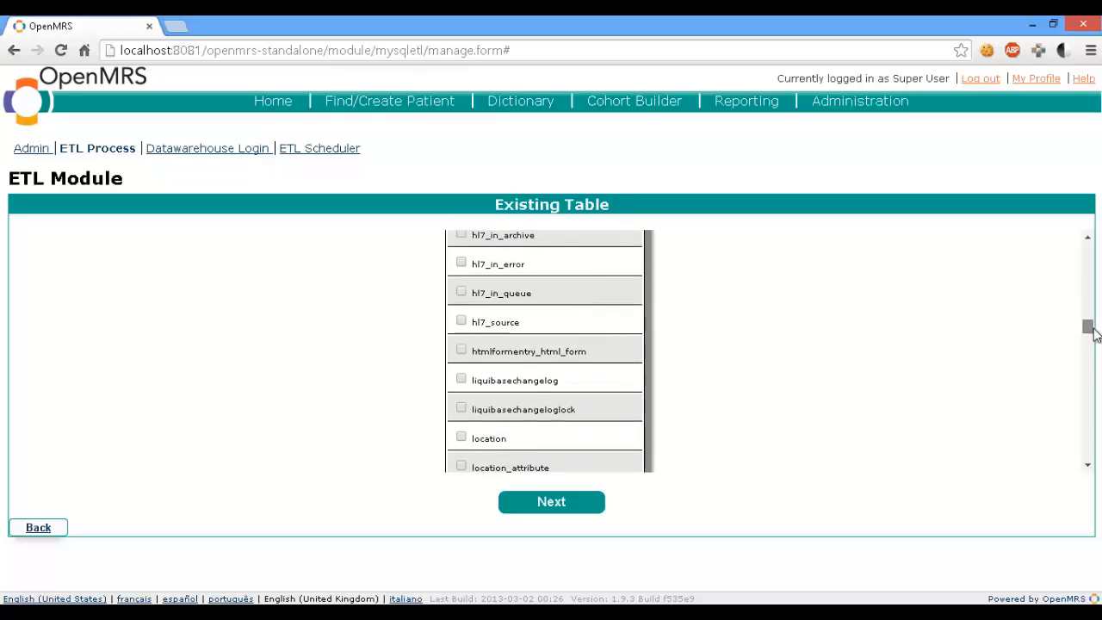
pyautogui.scroll(-3)
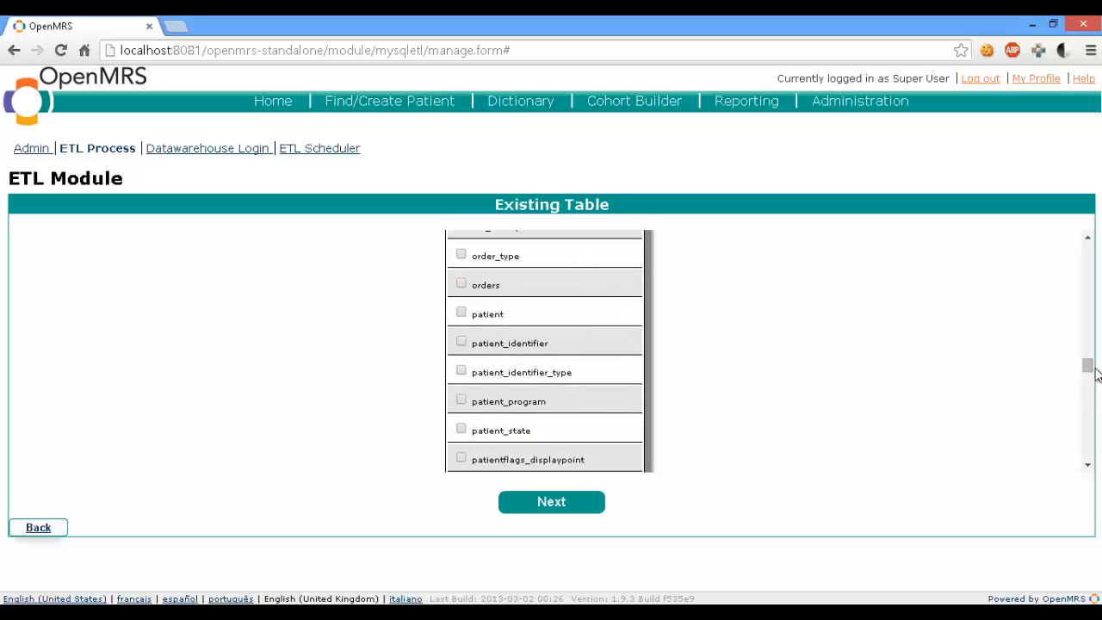
pyautogui.moveTo(474, 317)
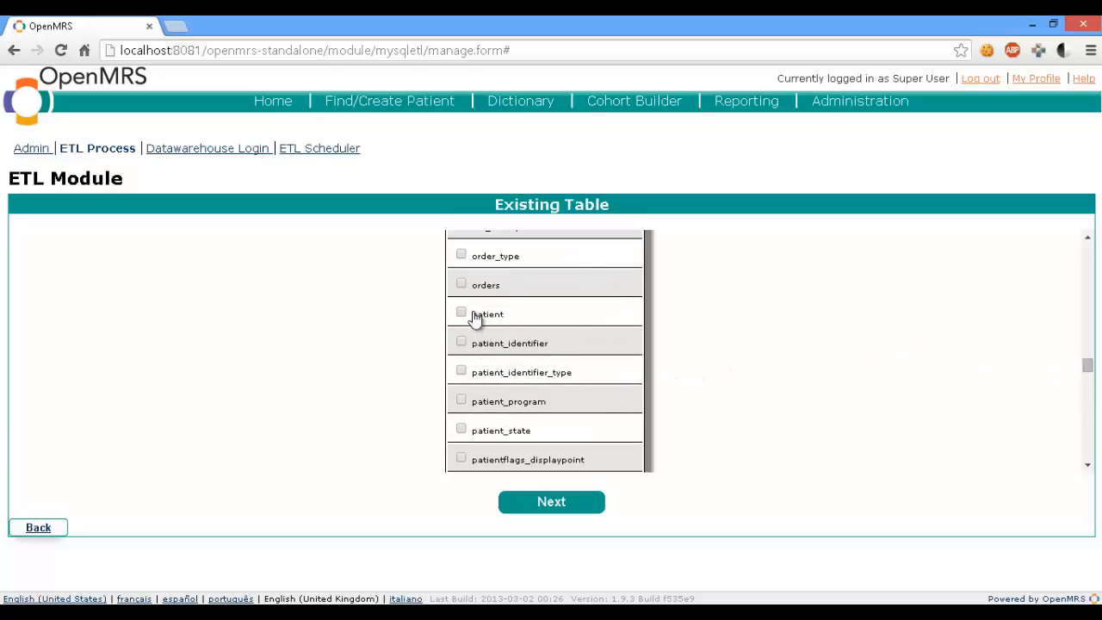
pyautogui.click(461, 312)
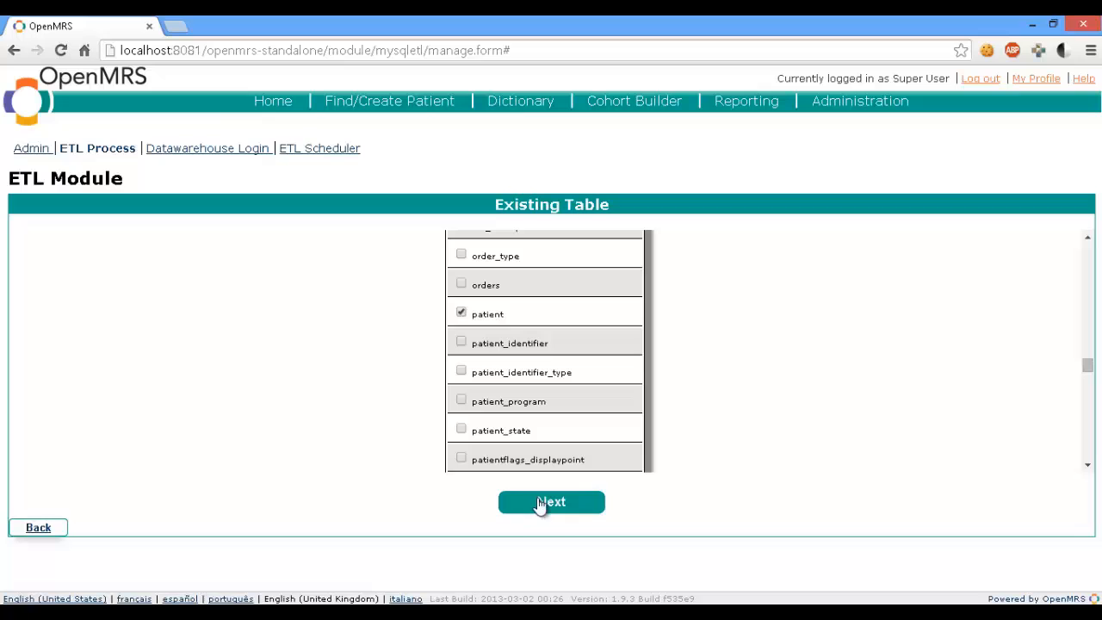
pyautogui.click(551, 502)
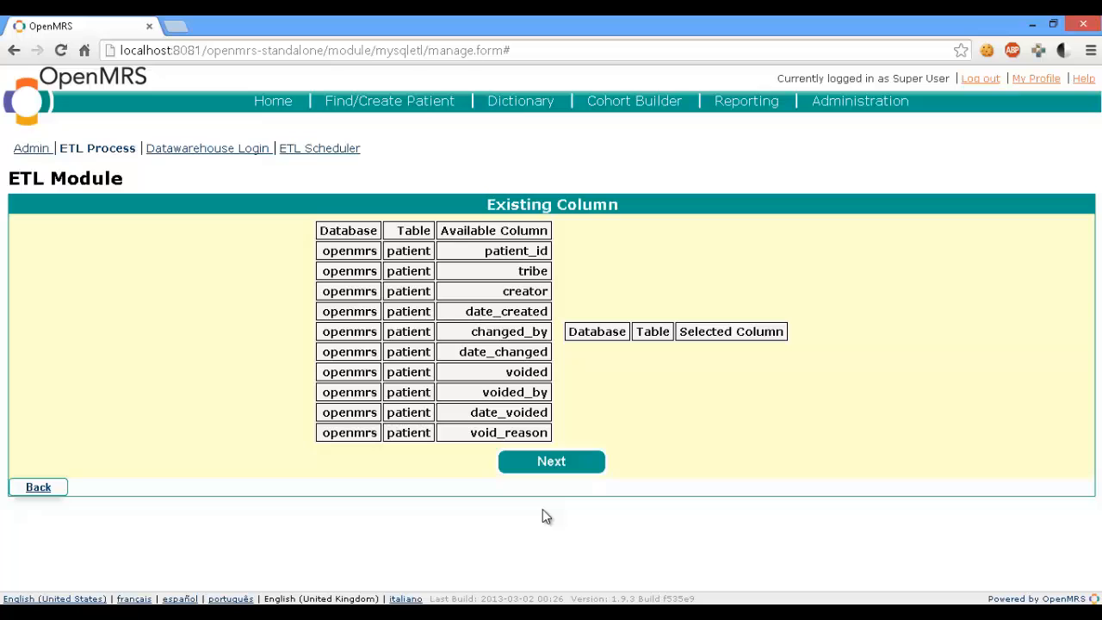
pyautogui.moveTo(517, 250)
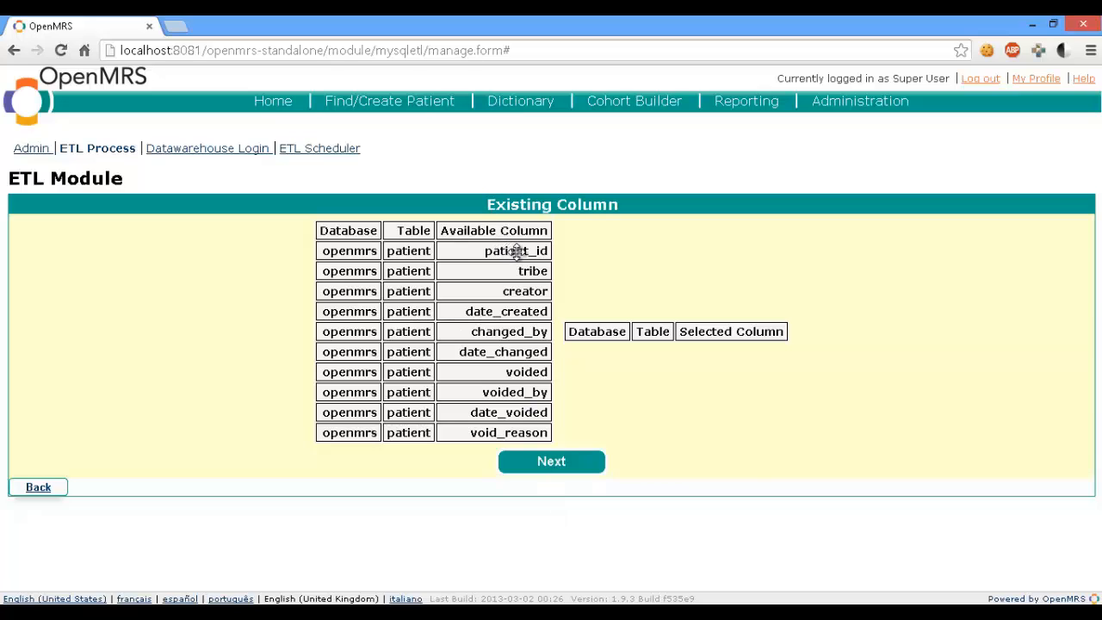
# Add patient_id and date_created to the selected columns and proceed to join conditions.
pyautogui.click(515, 250)
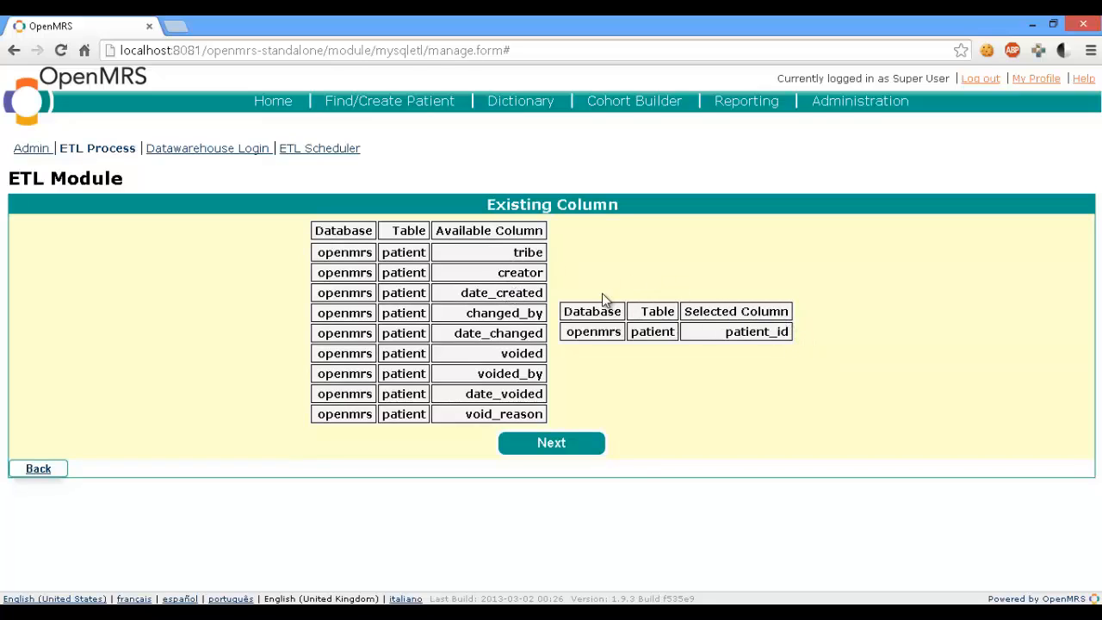
pyautogui.click(500, 292)
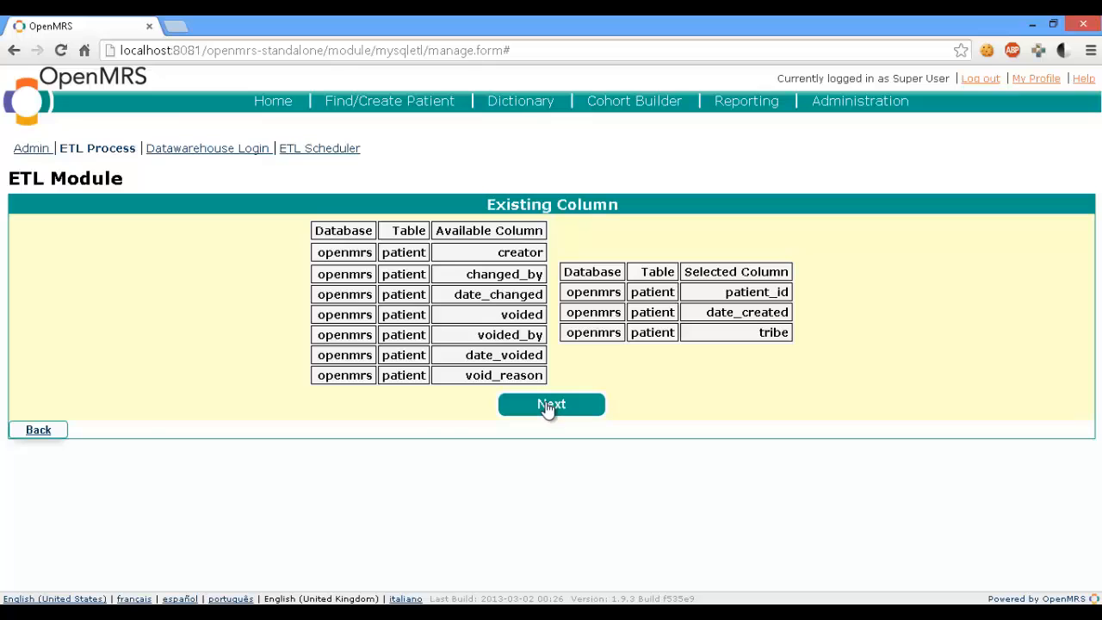
pyautogui.click(551, 404)
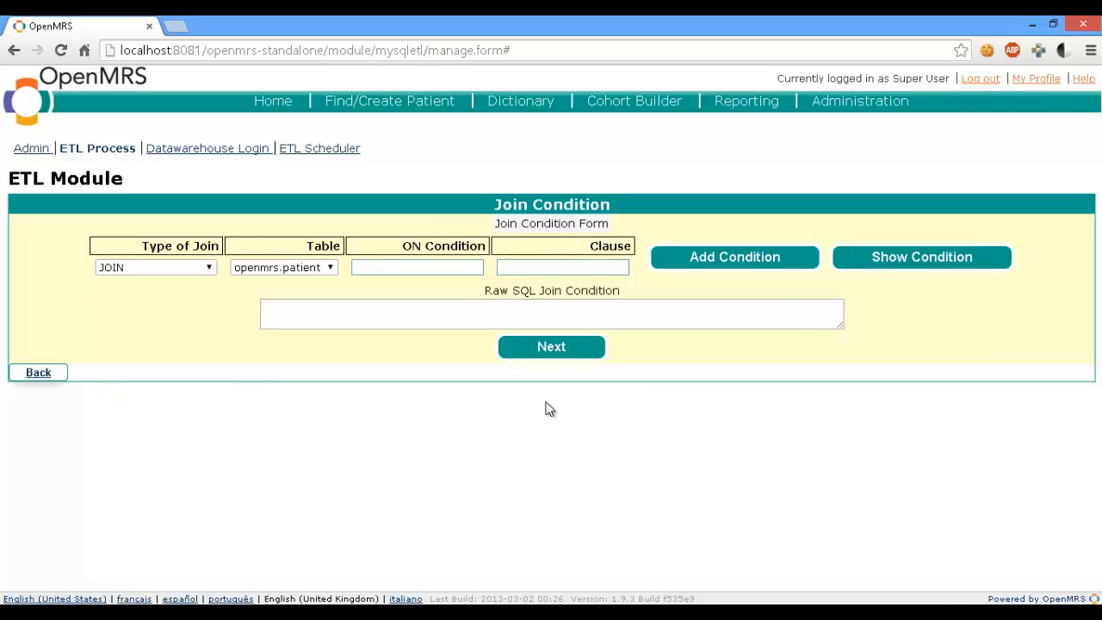
# Move past the join condition step and enter host 192.168.56.102.
pyautogui.click(209, 148)
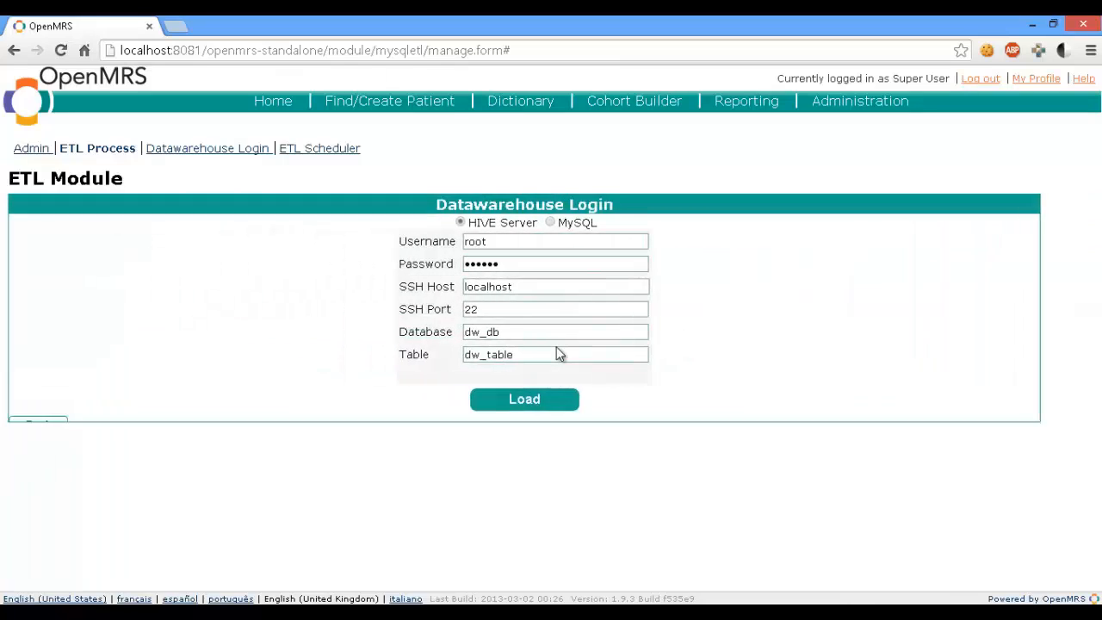
pyautogui.write('192.168.56.102')
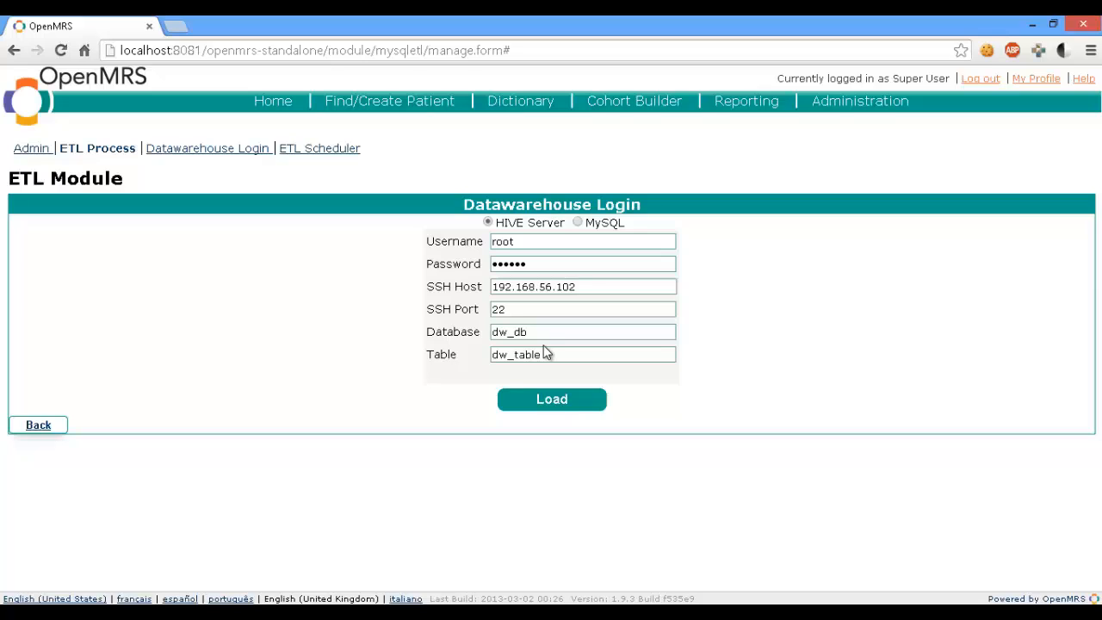
pyautogui.moveTo(534, 278)
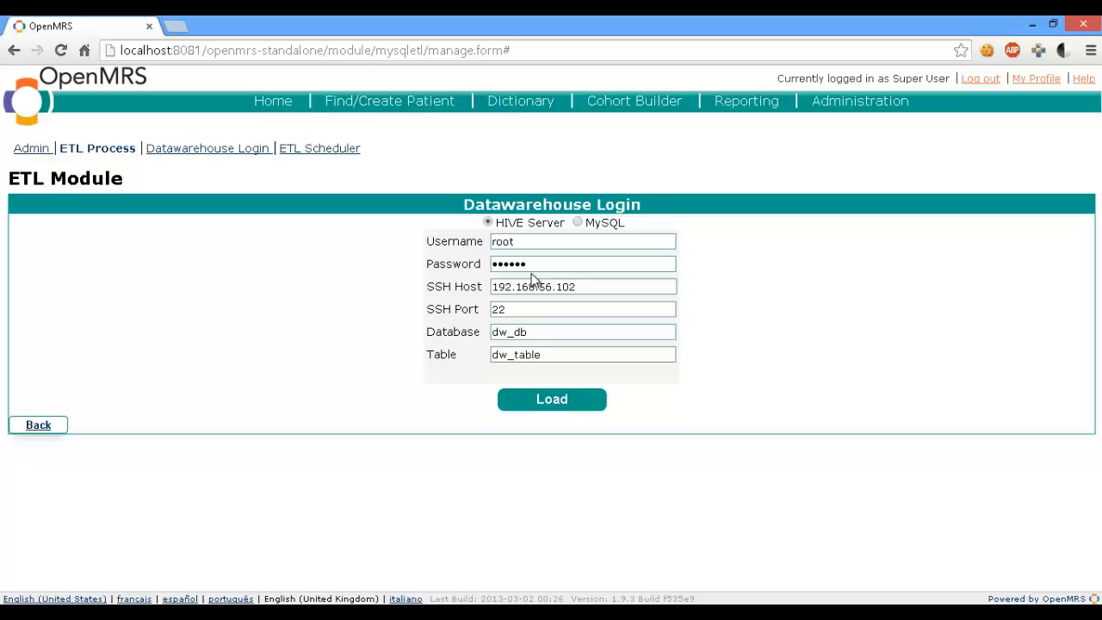
pyautogui.click(582, 264)
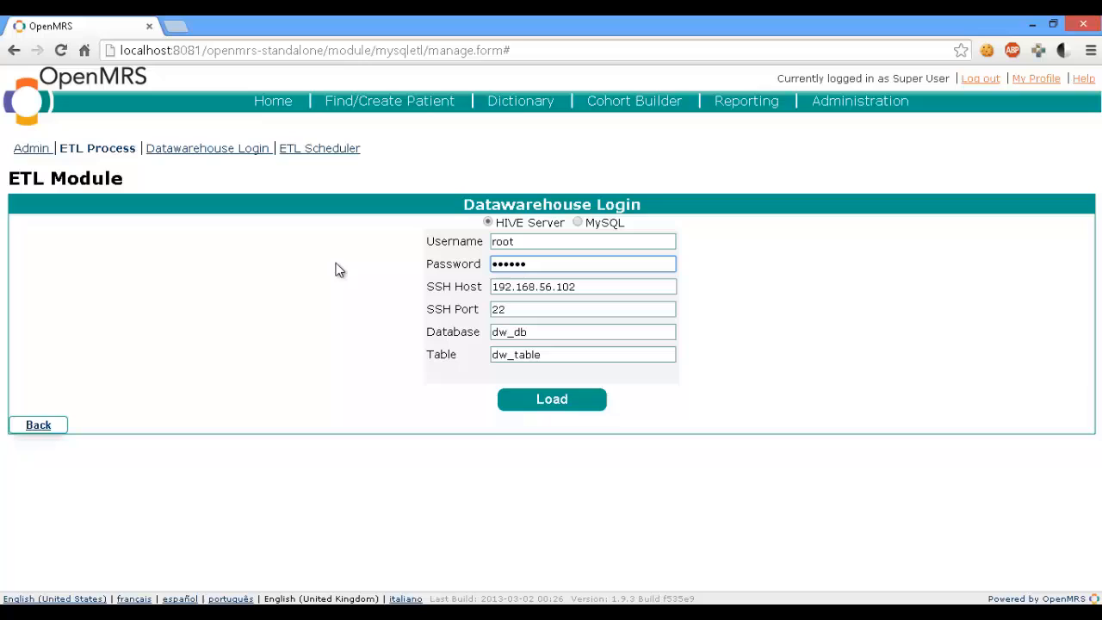
# Set database temp_db and table patient_data, then load the data into the warehouse.
pyautogui.click(583, 263)
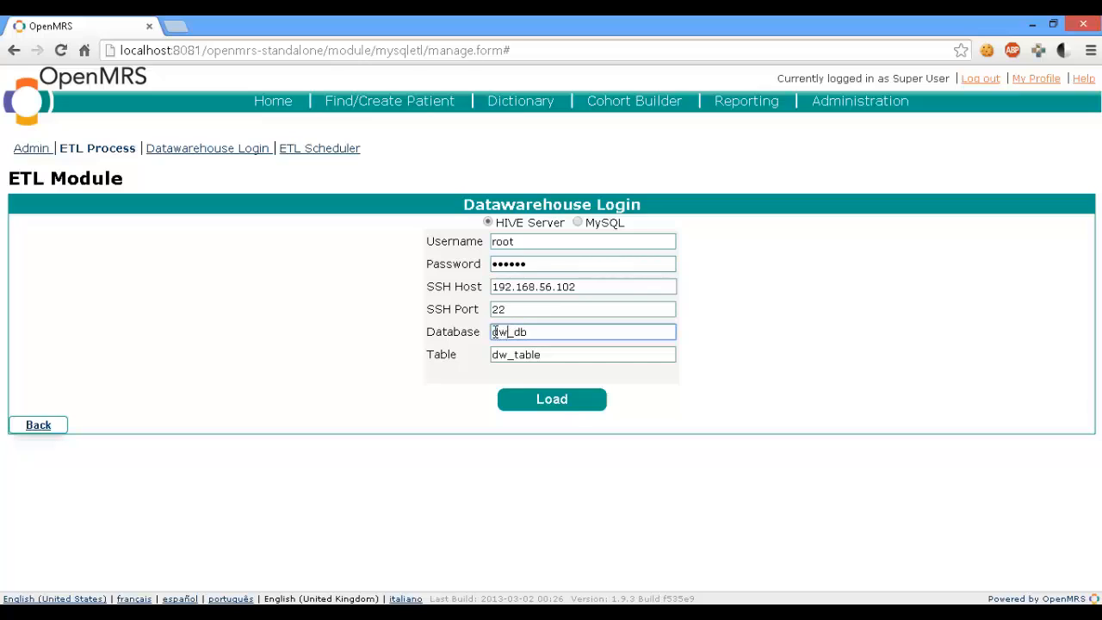
pyautogui.write('tem_db')
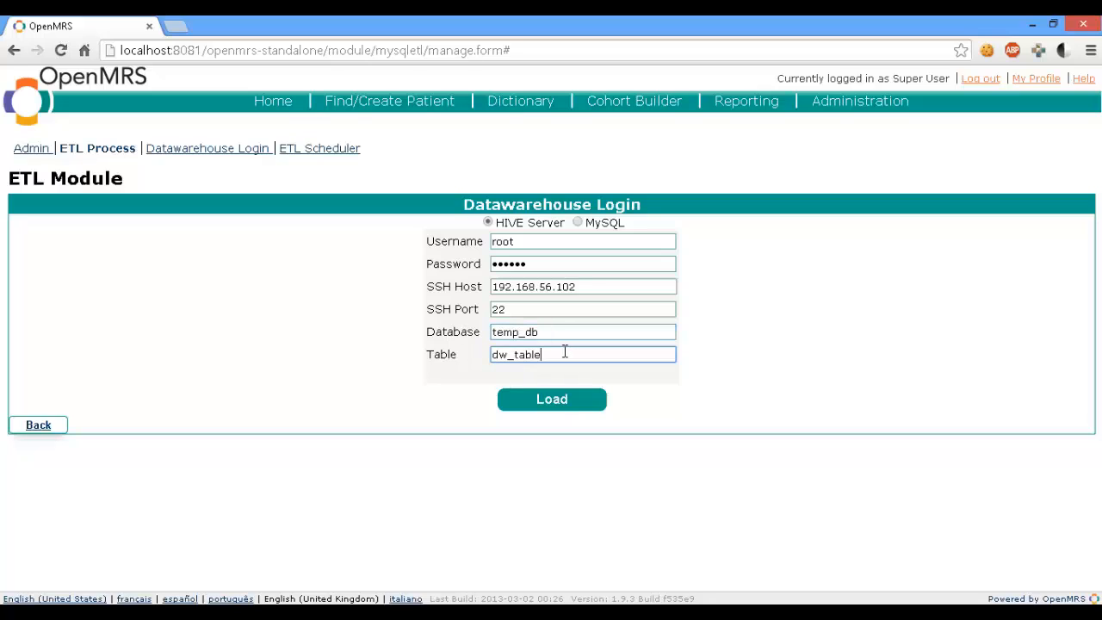
pyautogui.doubleClick(515, 353)
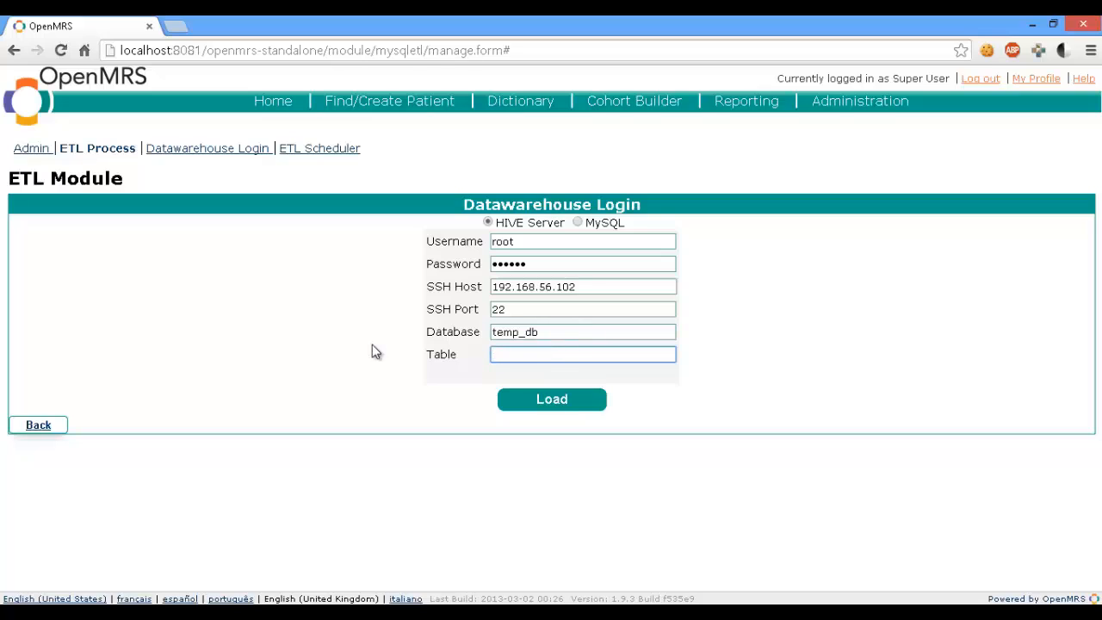
pyautogui.write('patoi')
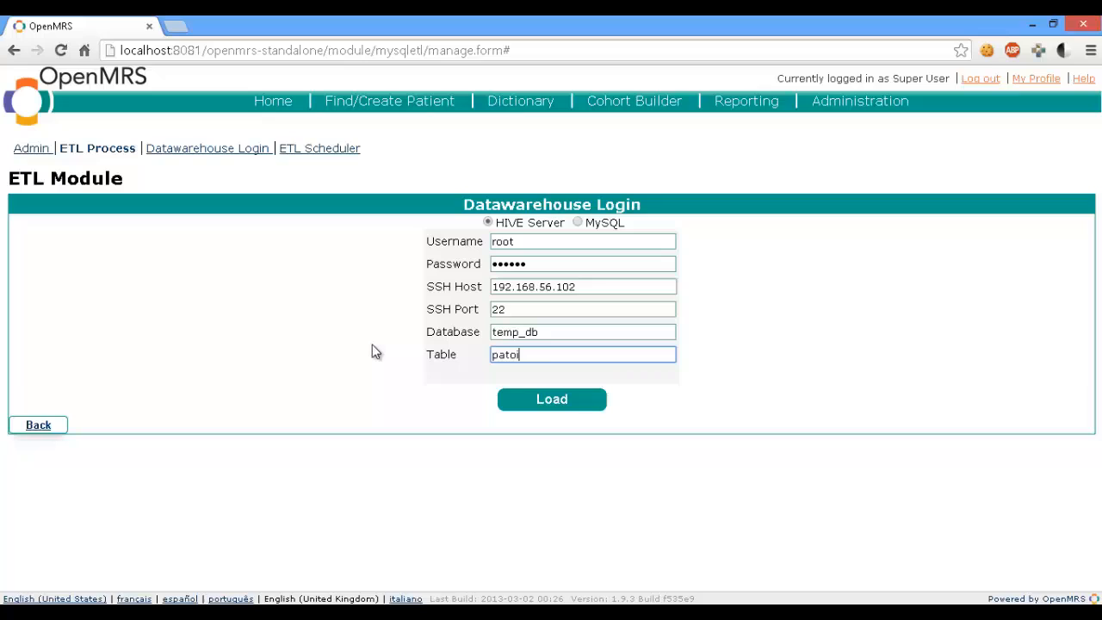
pyautogui.press('BackSpace')
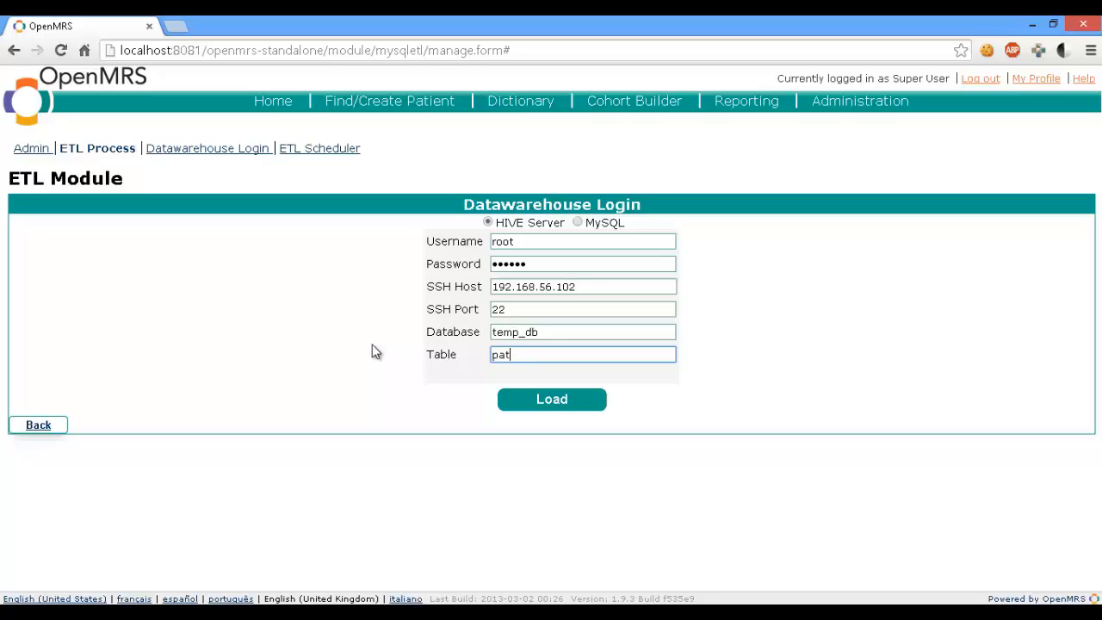
pyautogui.write('ient_dat')
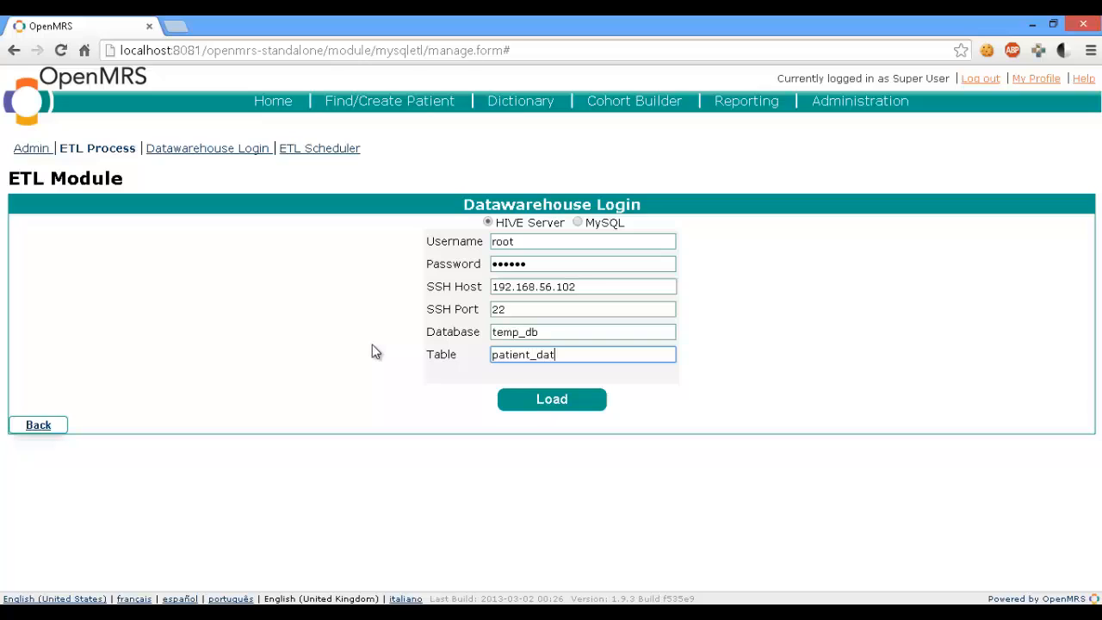
pyautogui.write('a')
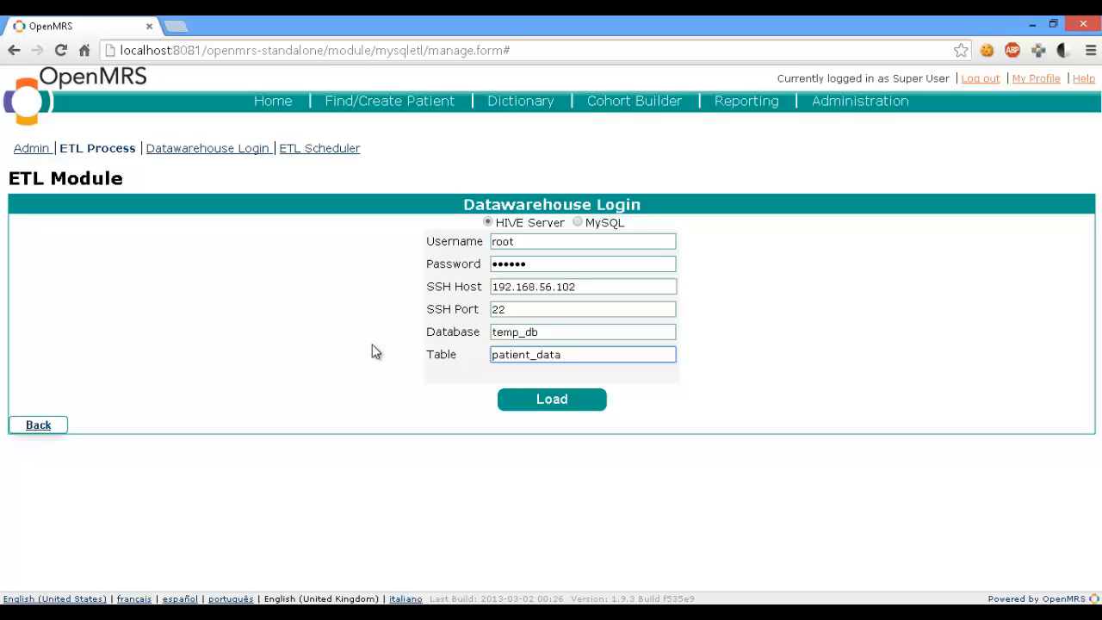
pyautogui.click(582, 353)
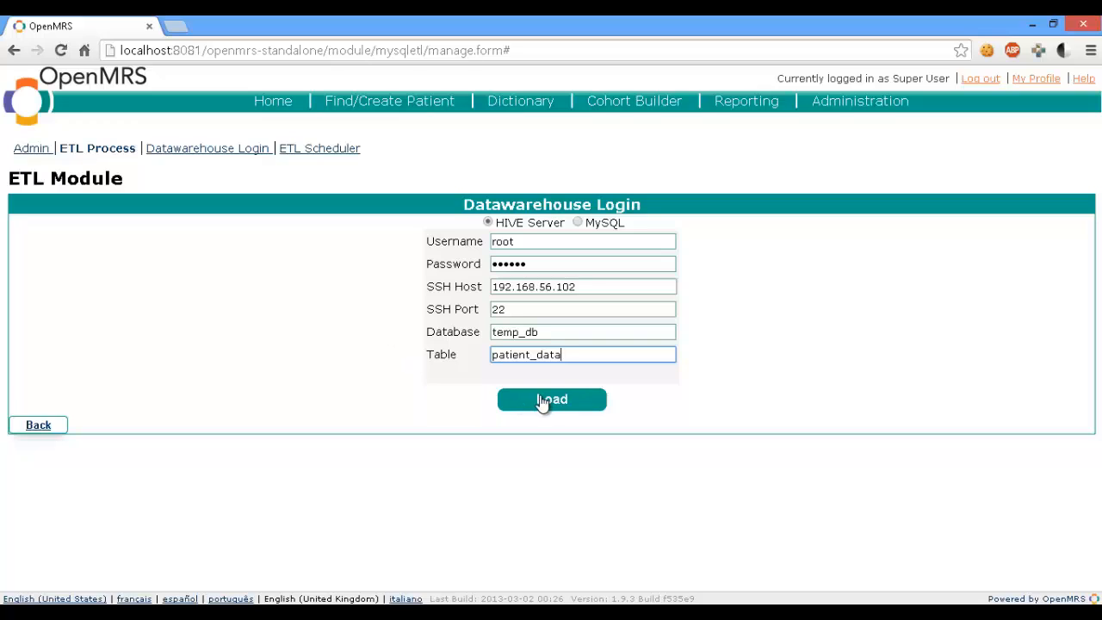
pyautogui.click(551, 399)
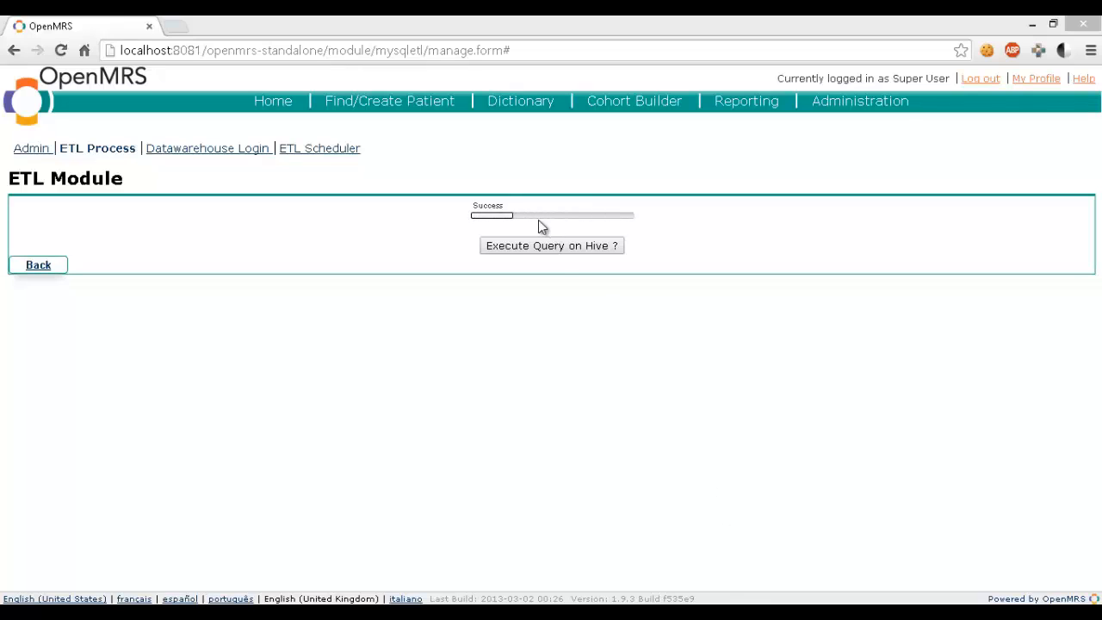
pyautogui.click(551, 246)
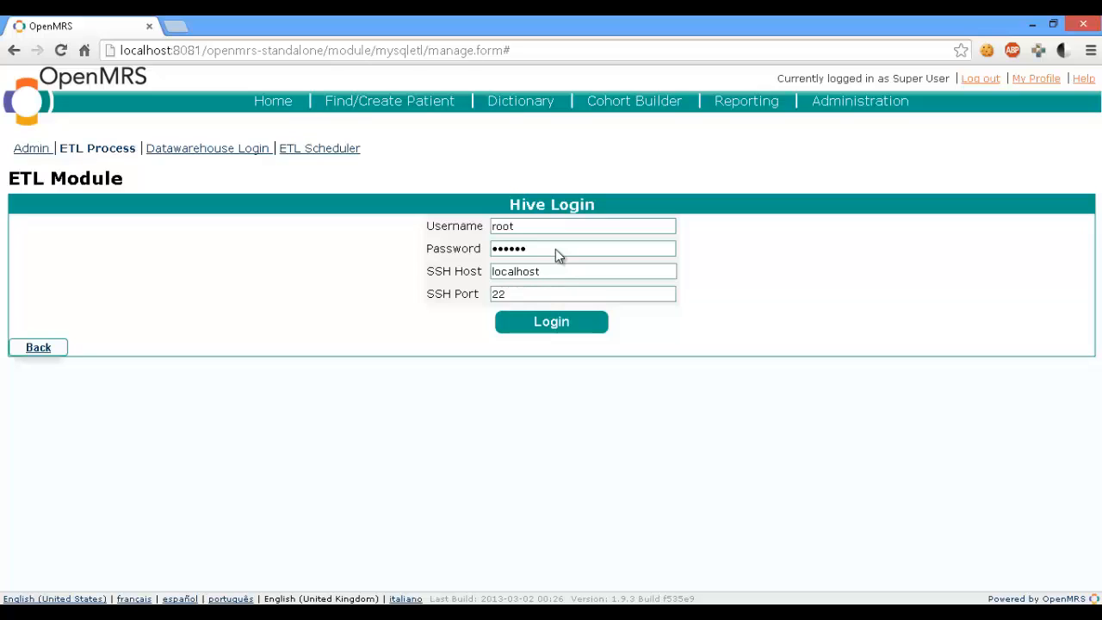
pyautogui.moveTo(207, 148)
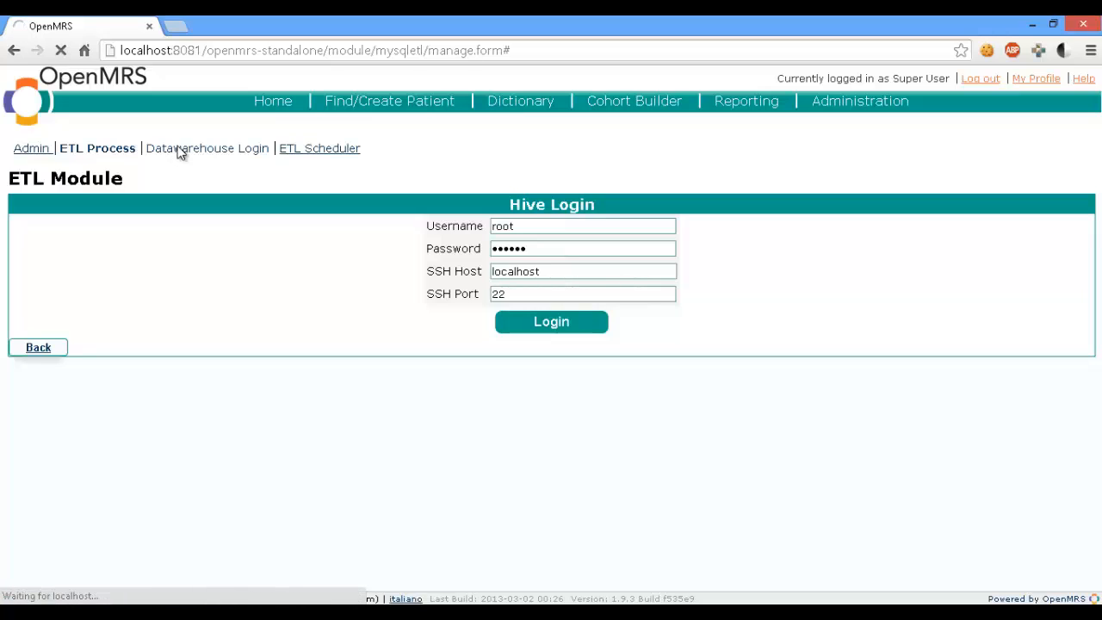
# Log in to Hive from Datawarehouse Login using SSH host 192.168.56.102.
pyautogui.click(206, 148)
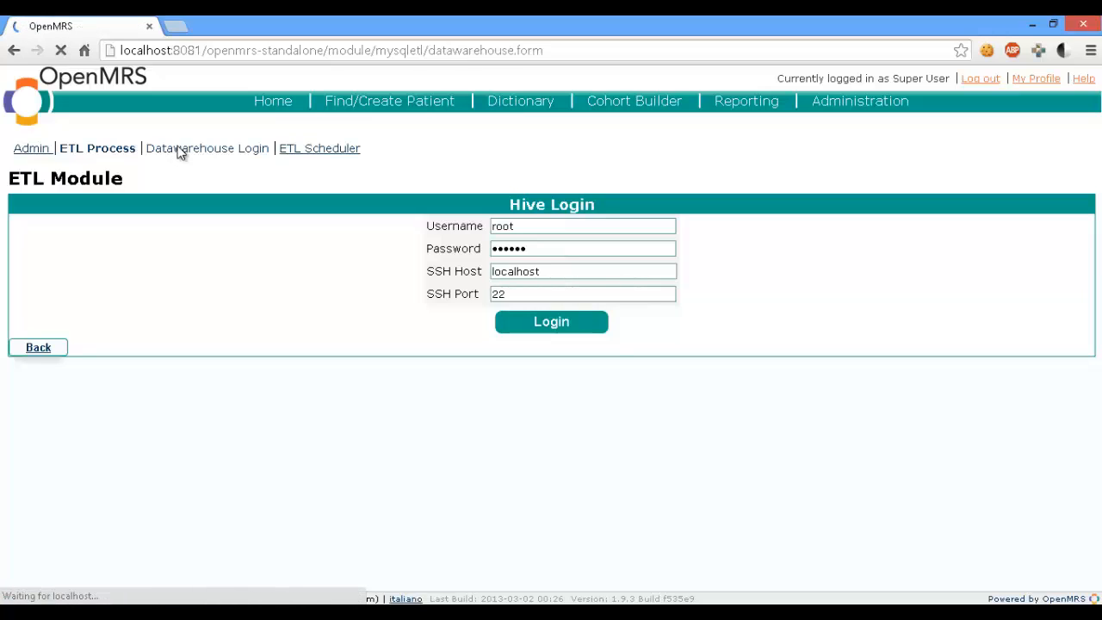
pyautogui.click(207, 149)
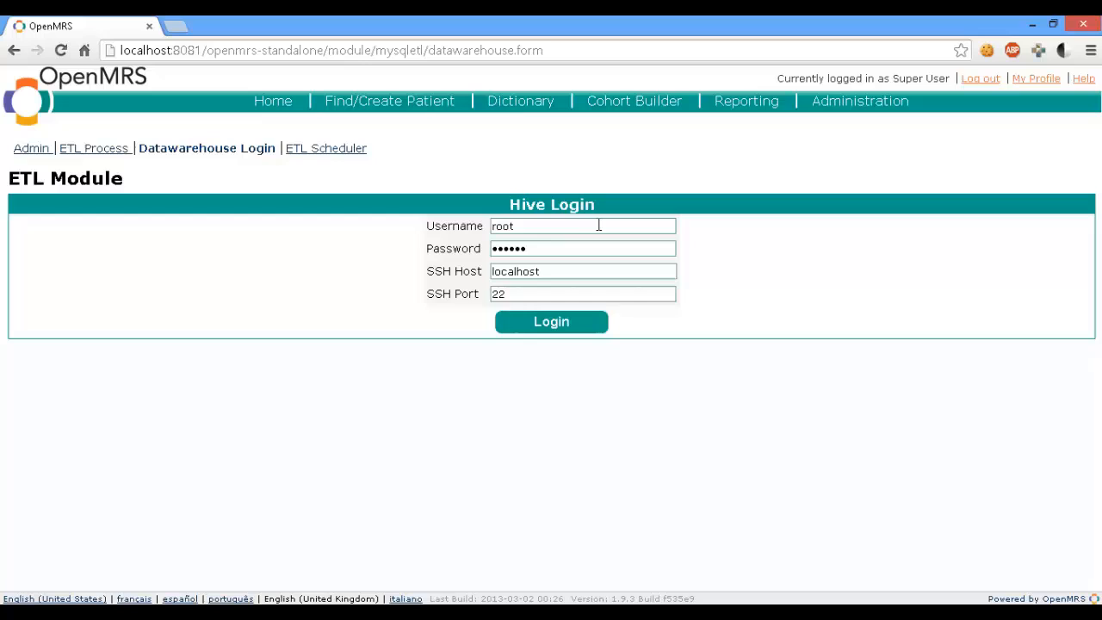
pyautogui.click(581, 225)
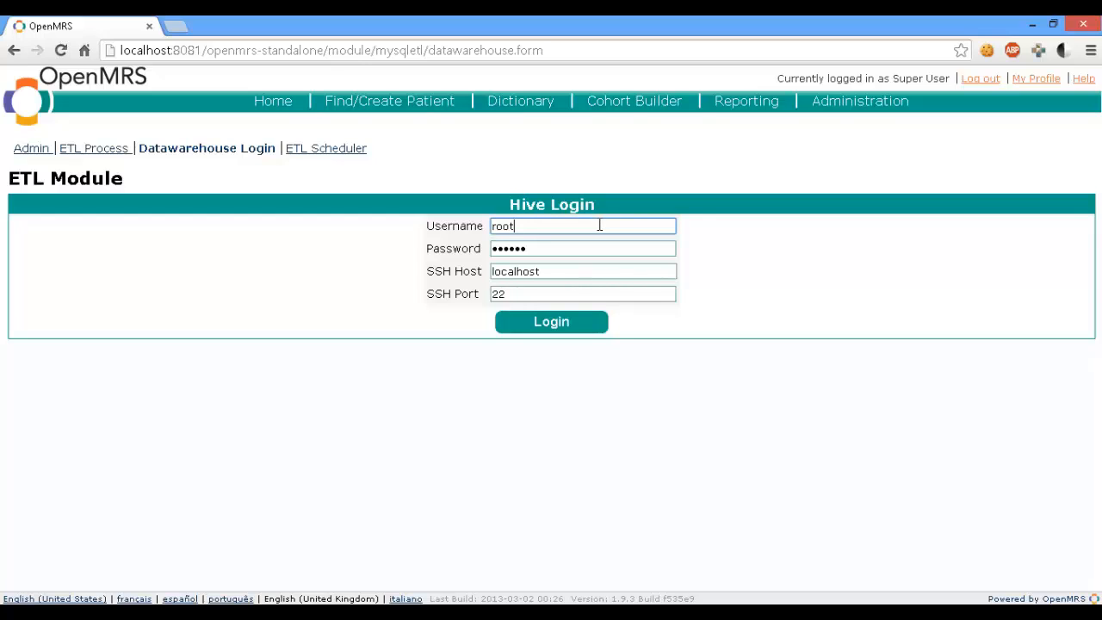
pyautogui.moveTo(599, 229)
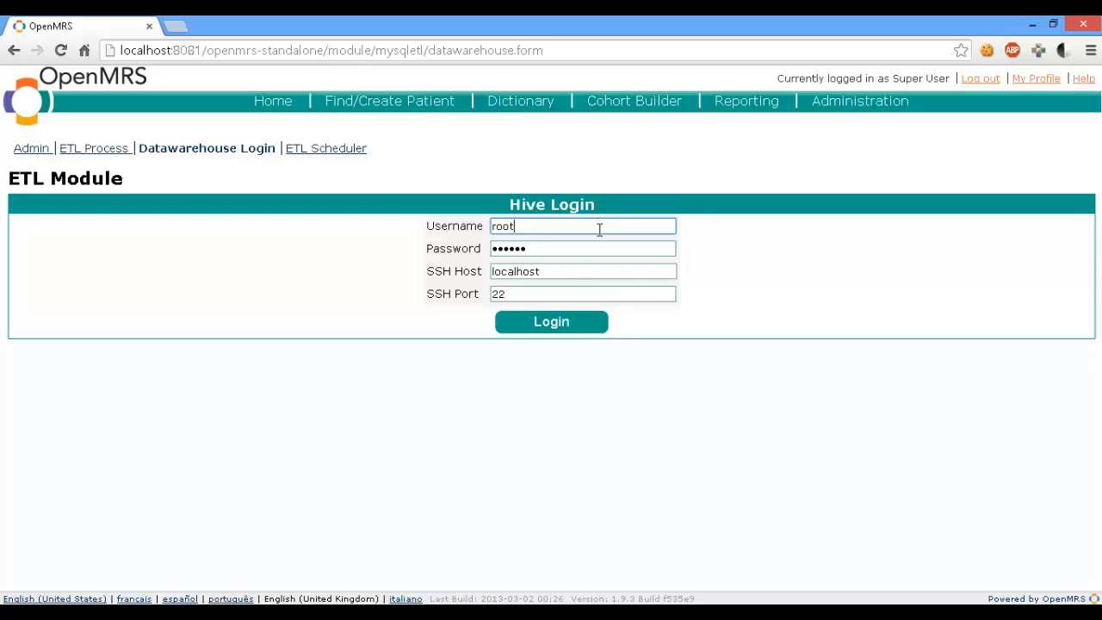
pyautogui.click(583, 247)
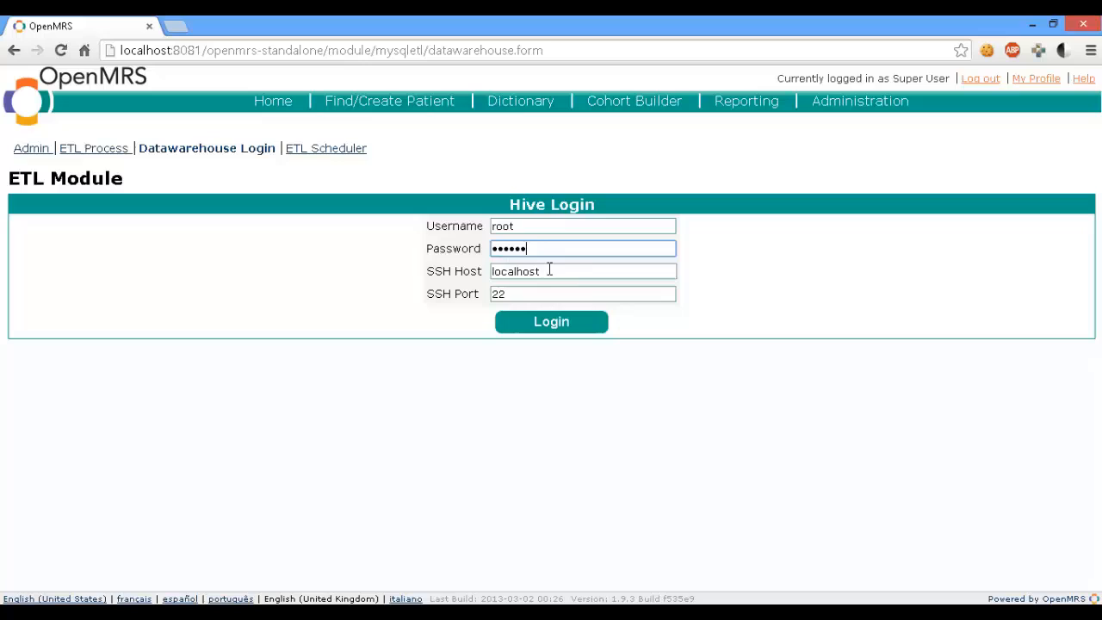
pyautogui.write('192.168.56.')
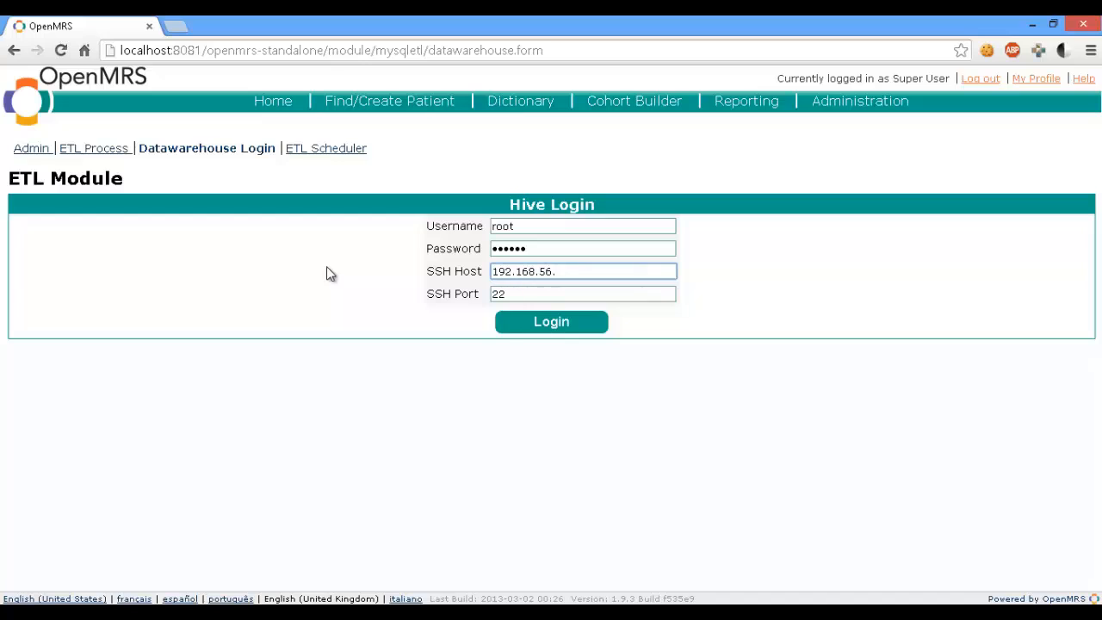
pyautogui.write('102')
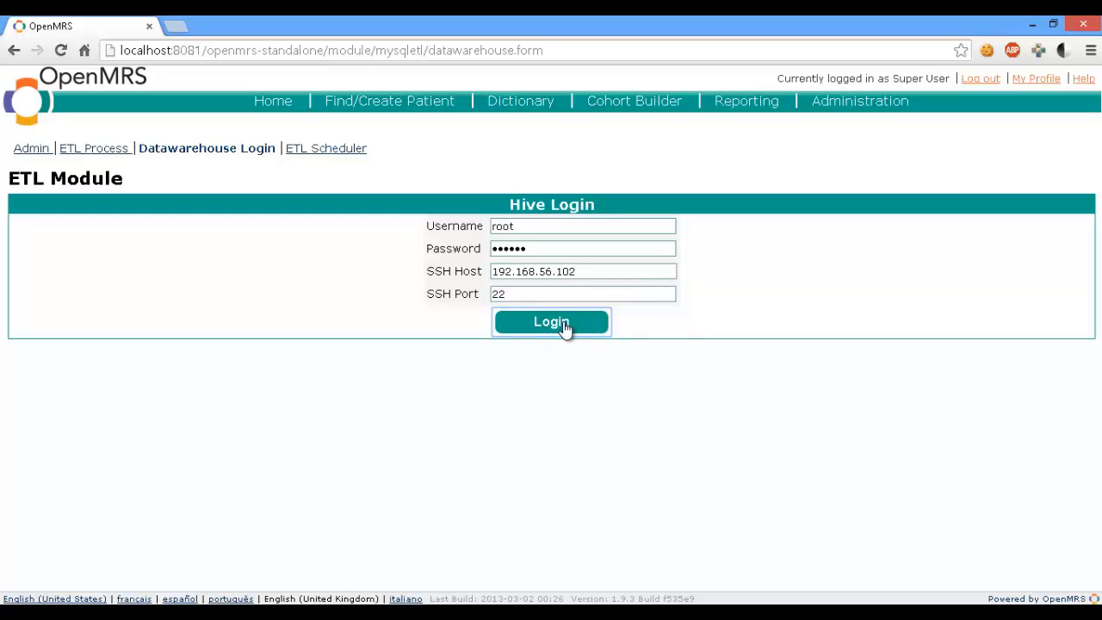
pyautogui.click(551, 321)
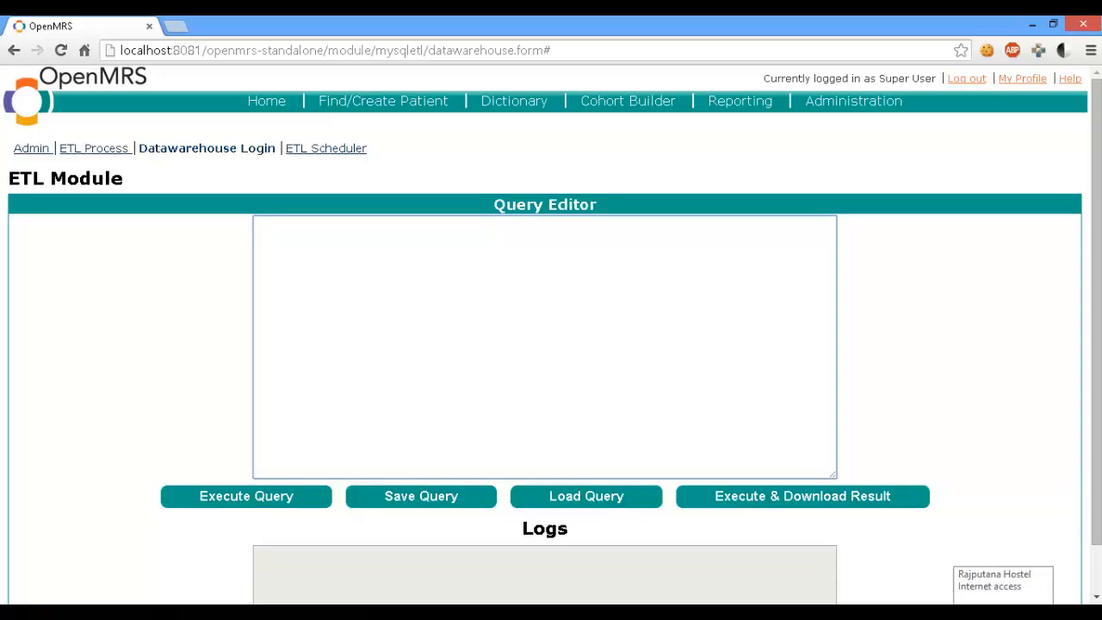
# Enter the query 'select tribe, patient_id from default.patient_data where patient_id < 100;'.
pyautogui.write('select')
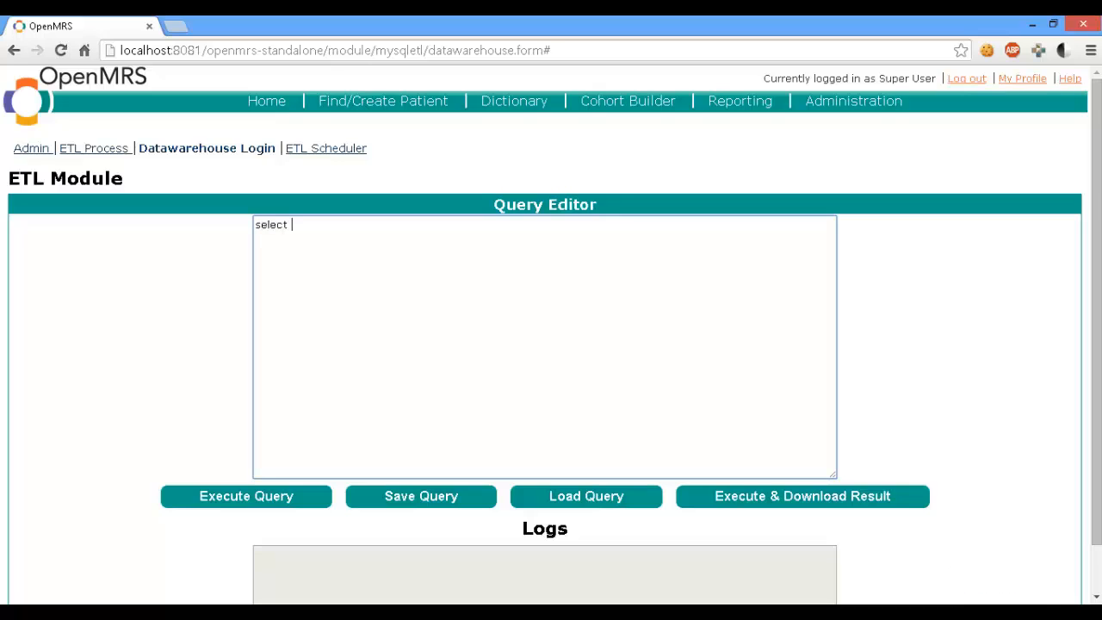
pyautogui.write('p')
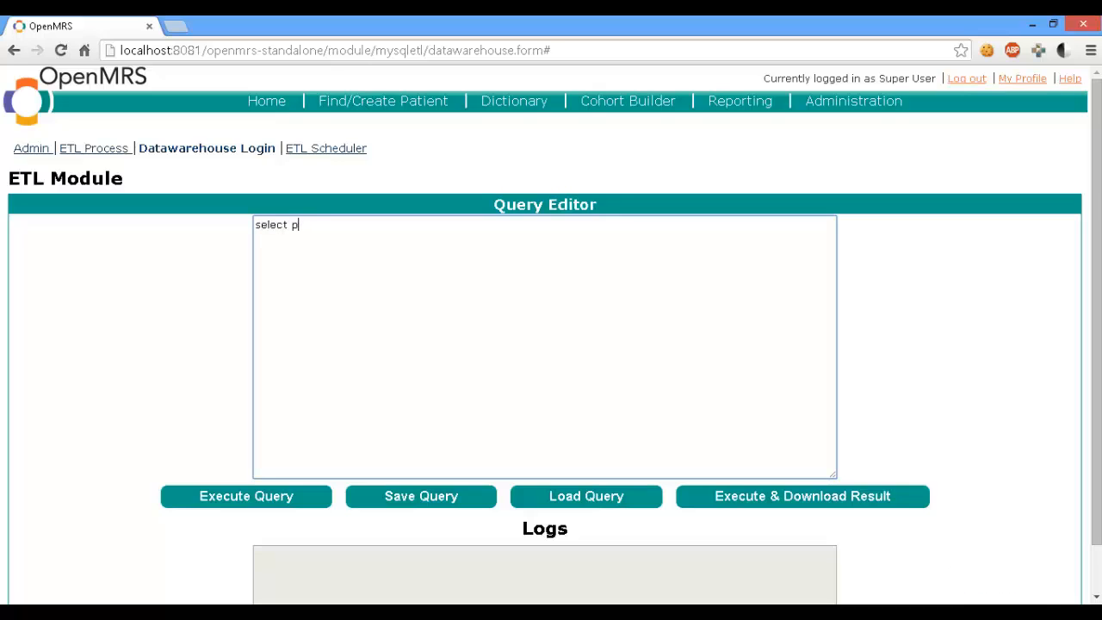
pyautogui.write('rib')
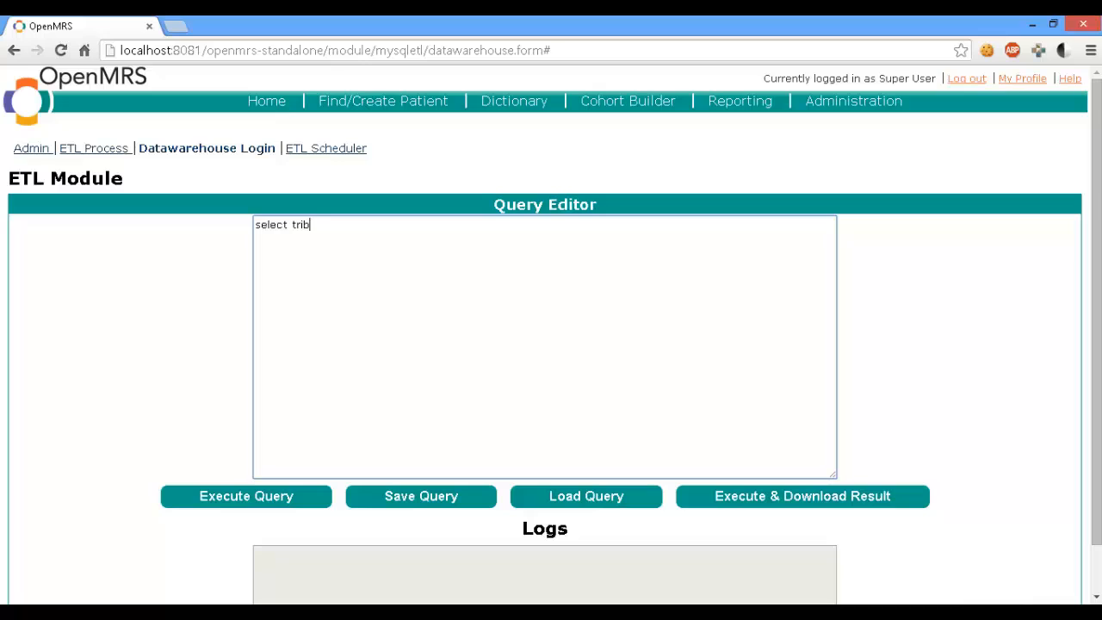
pyautogui.write('e, p')
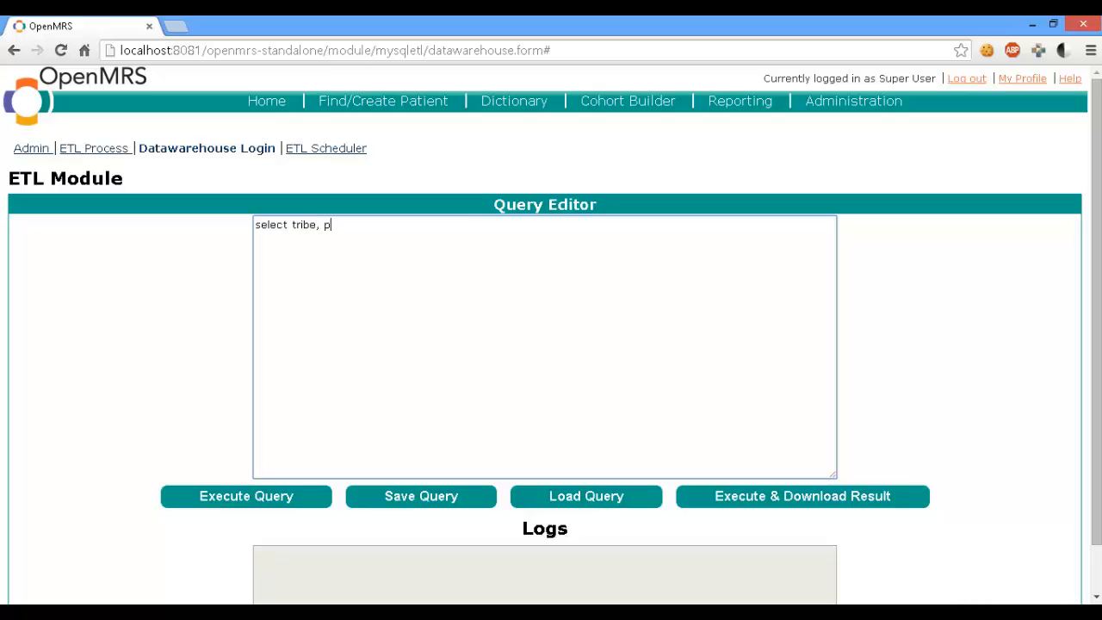
pyautogui.write('atient')
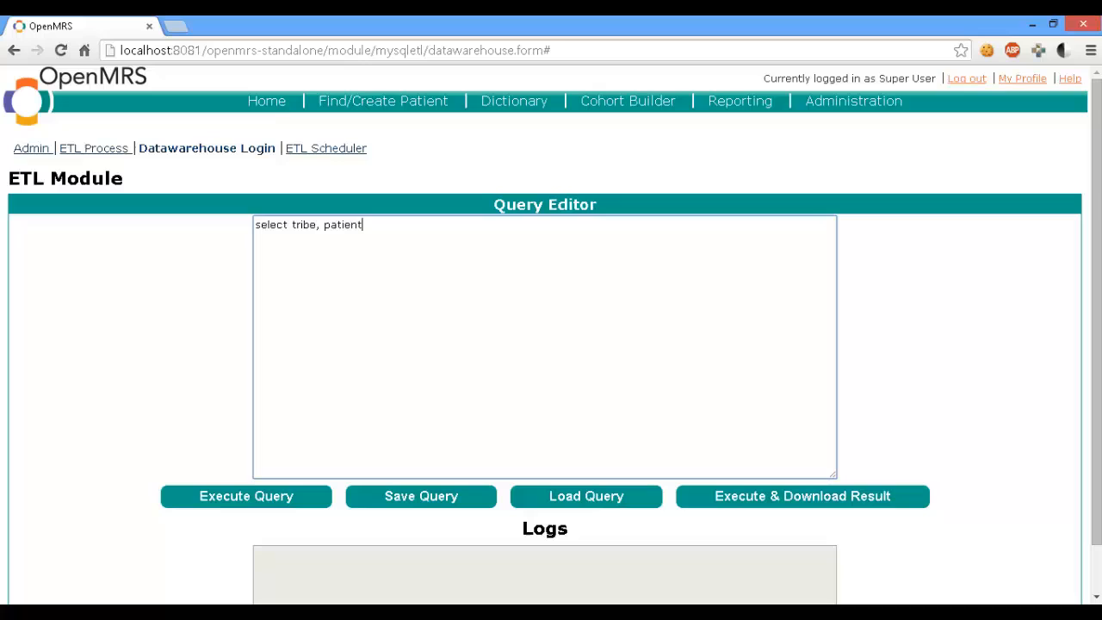
pyautogui.write('_i')
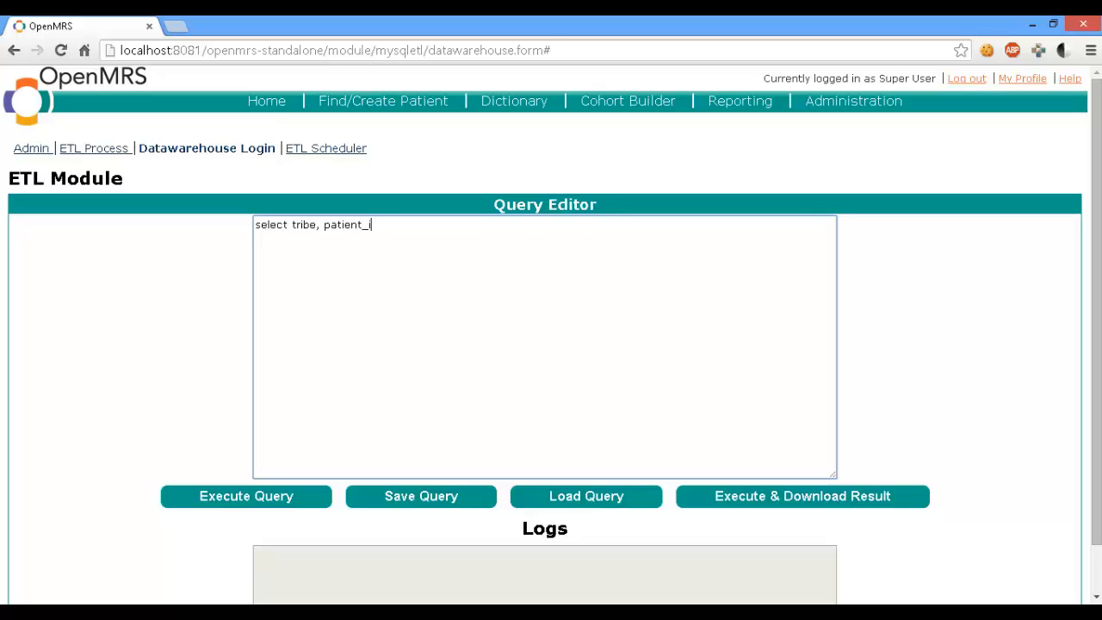
pyautogui.write('d')
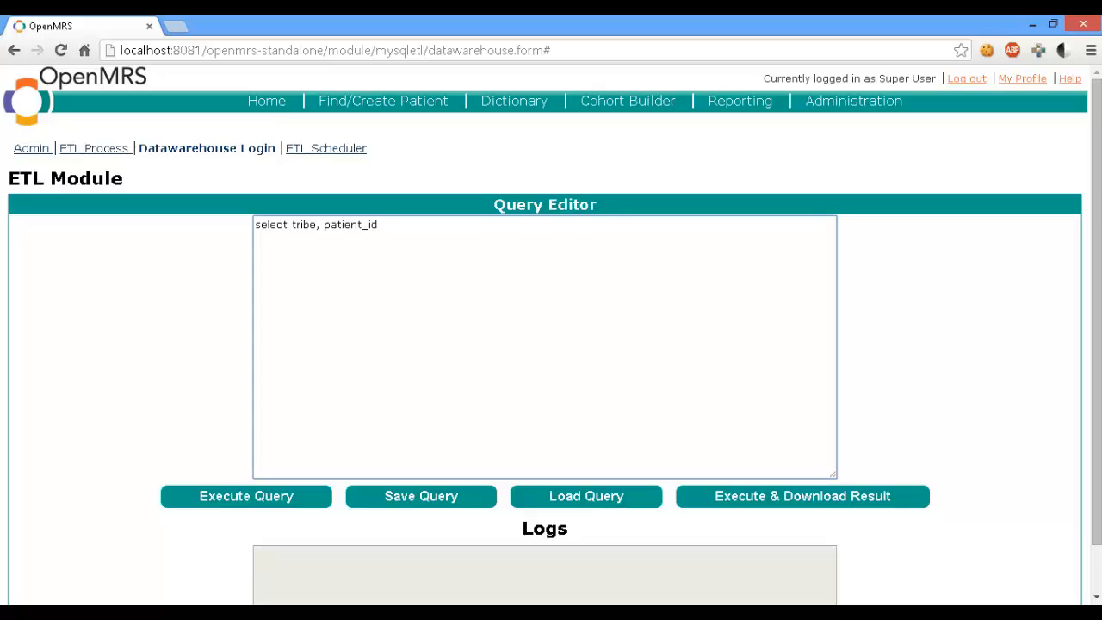
pyautogui.write('fro')
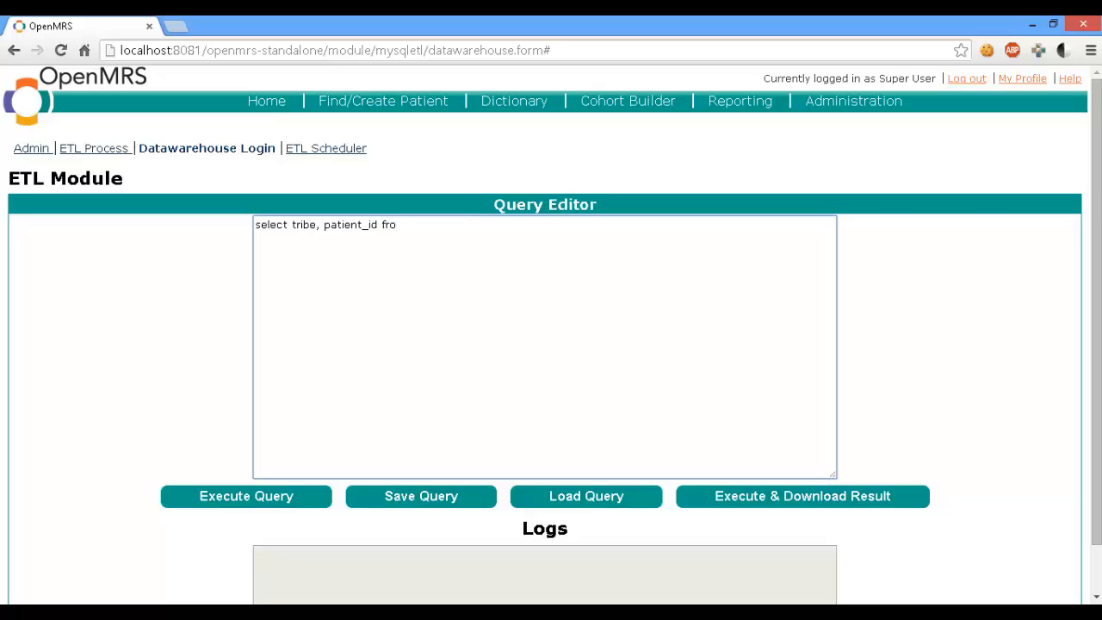
pyautogui.write('m default.')
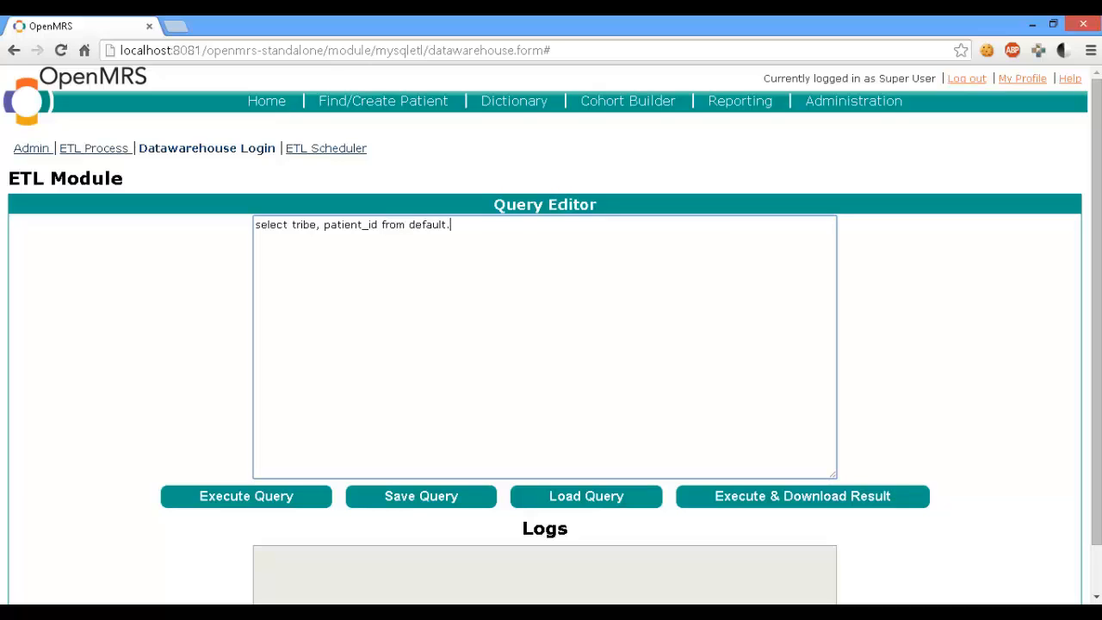
pyautogui.write('pati')
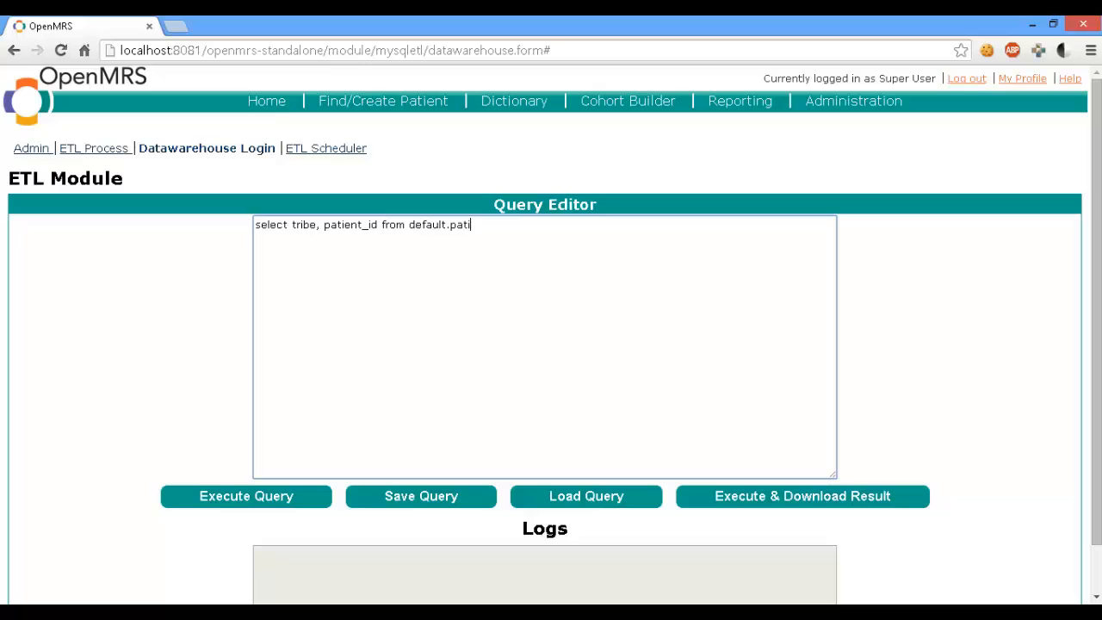
pyautogui.write('ent_)')
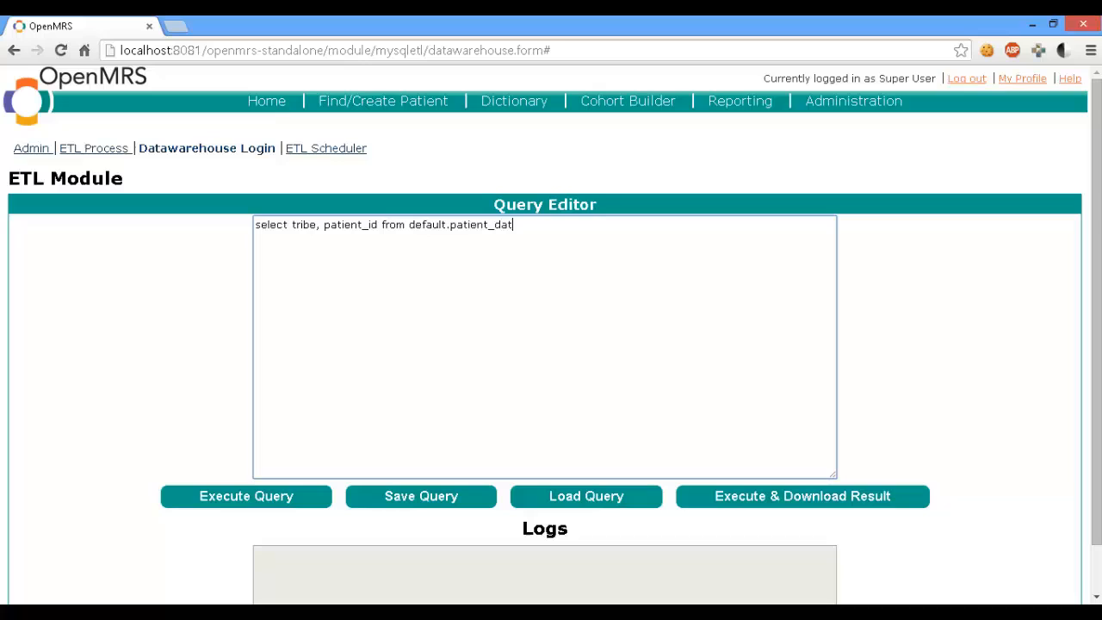
pyautogui.write('a whe')
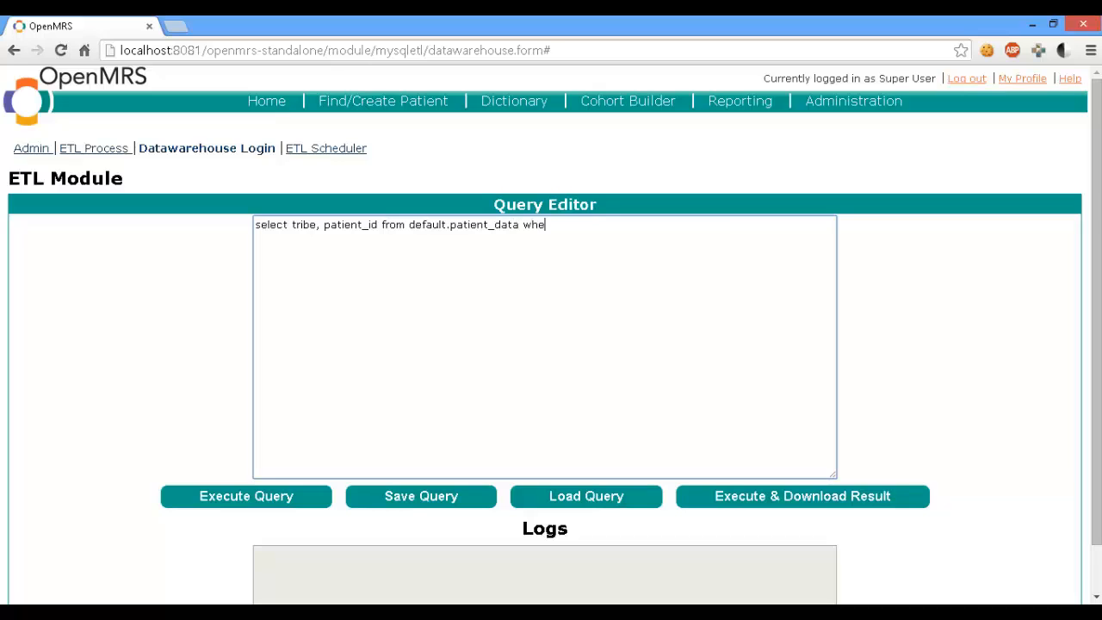
pyautogui.write('re pat')
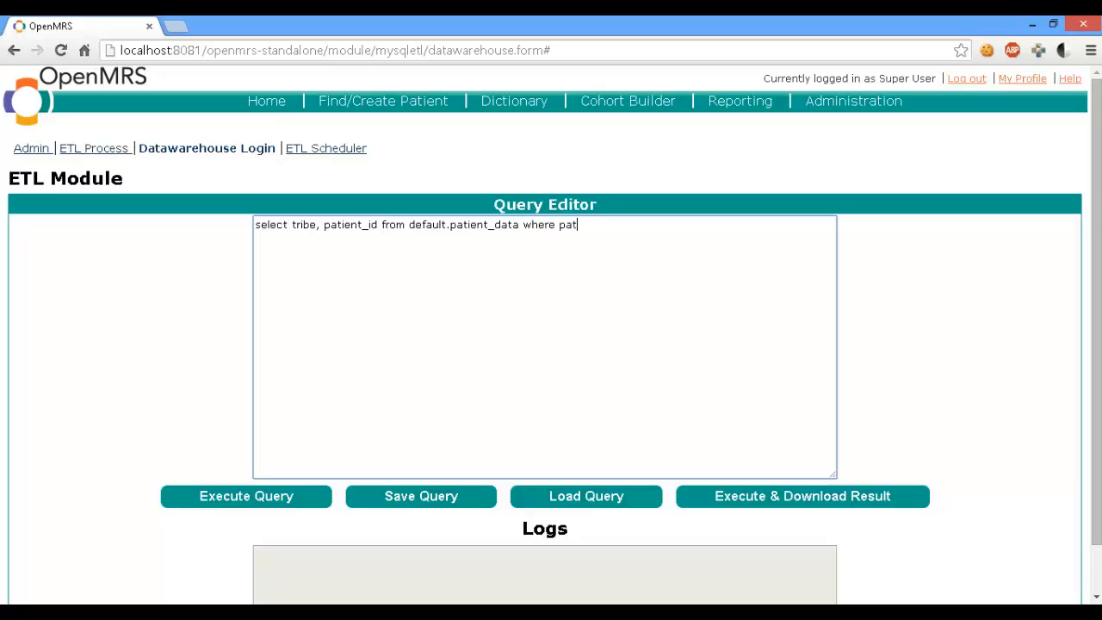
pyautogui.write('ient_')
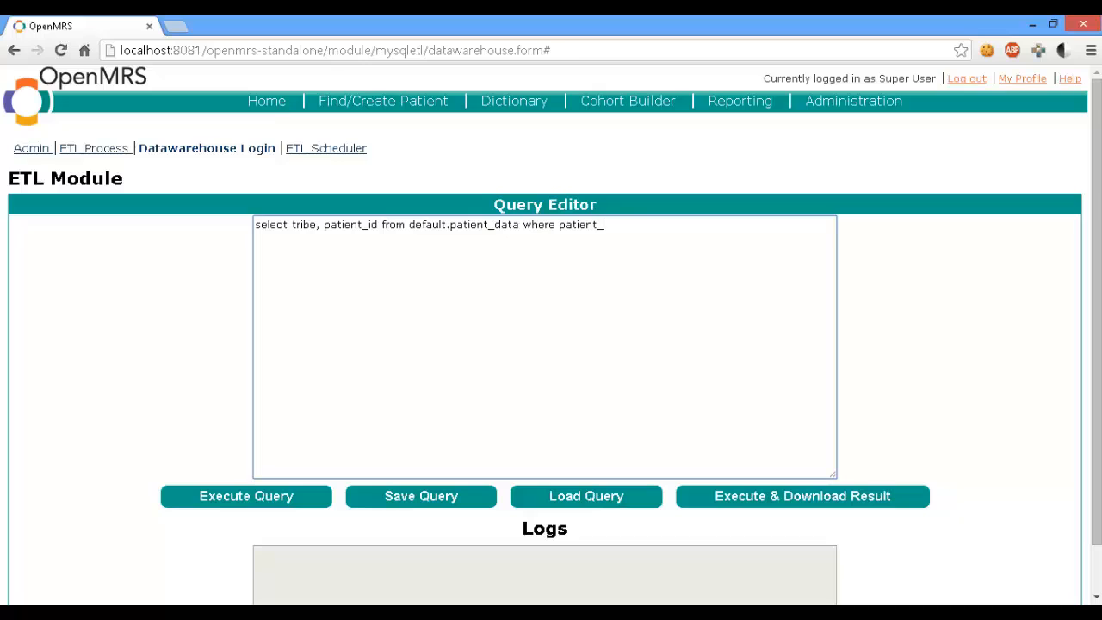
pyautogui.write('id')
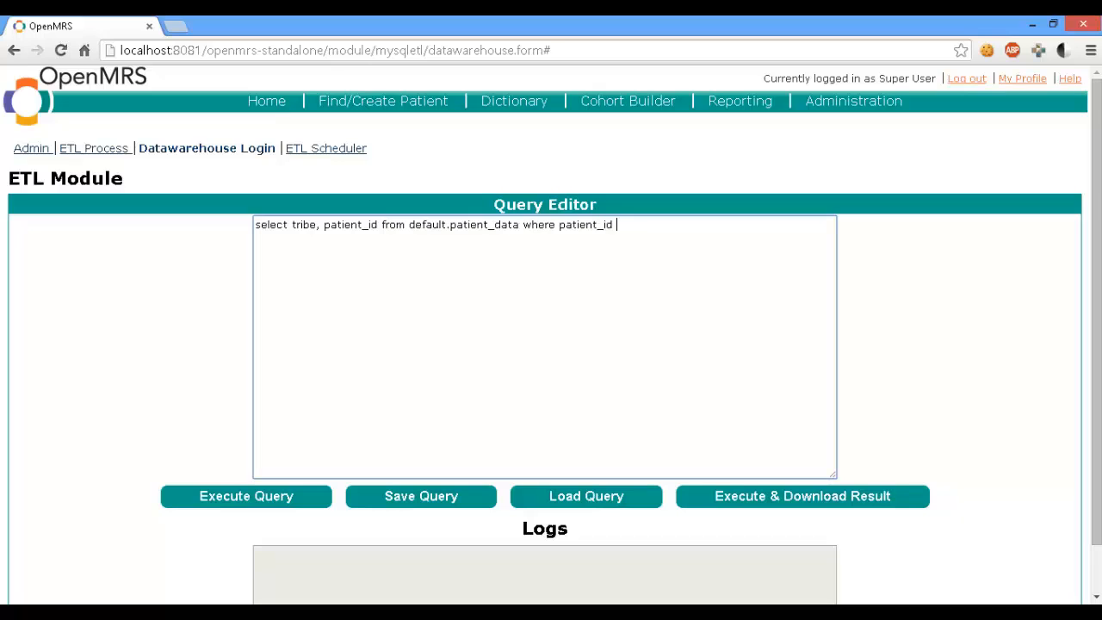
pyautogui.write('< 100')
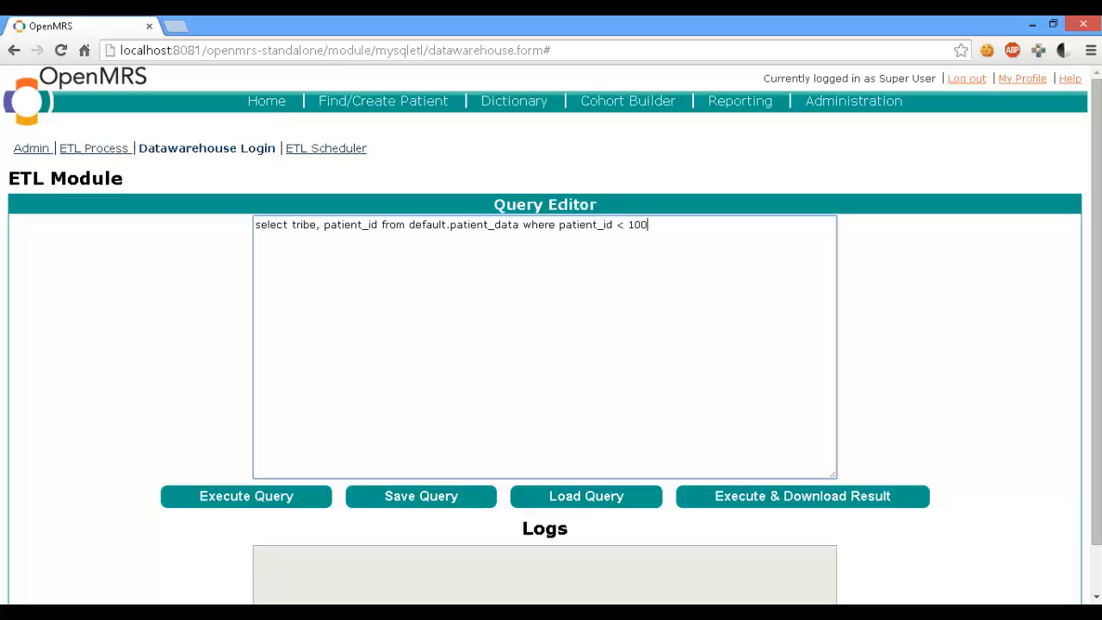
pyautogui.write(';')
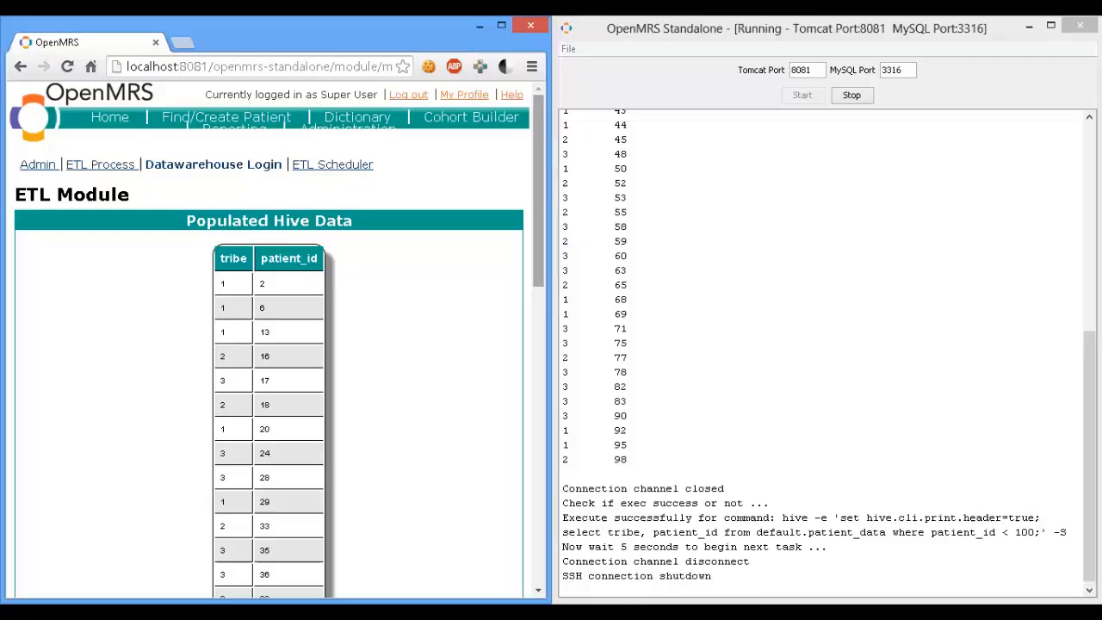
pyautogui.moveTo(542, 207)
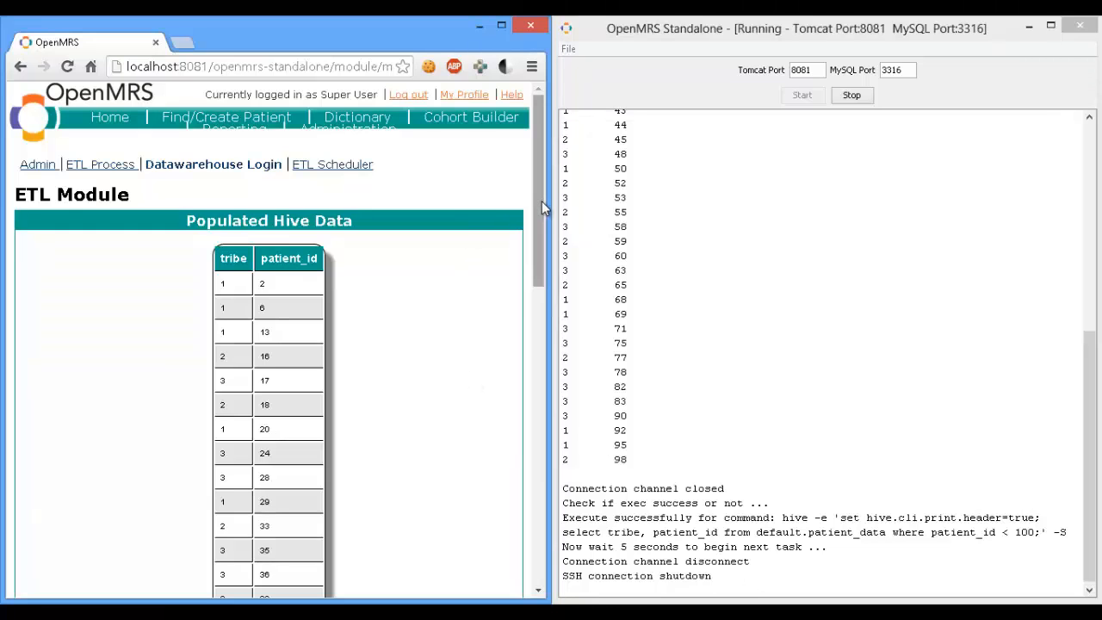
# Scroll to the end of the results table and download it as an XLS file.
pyautogui.scroll(-3)
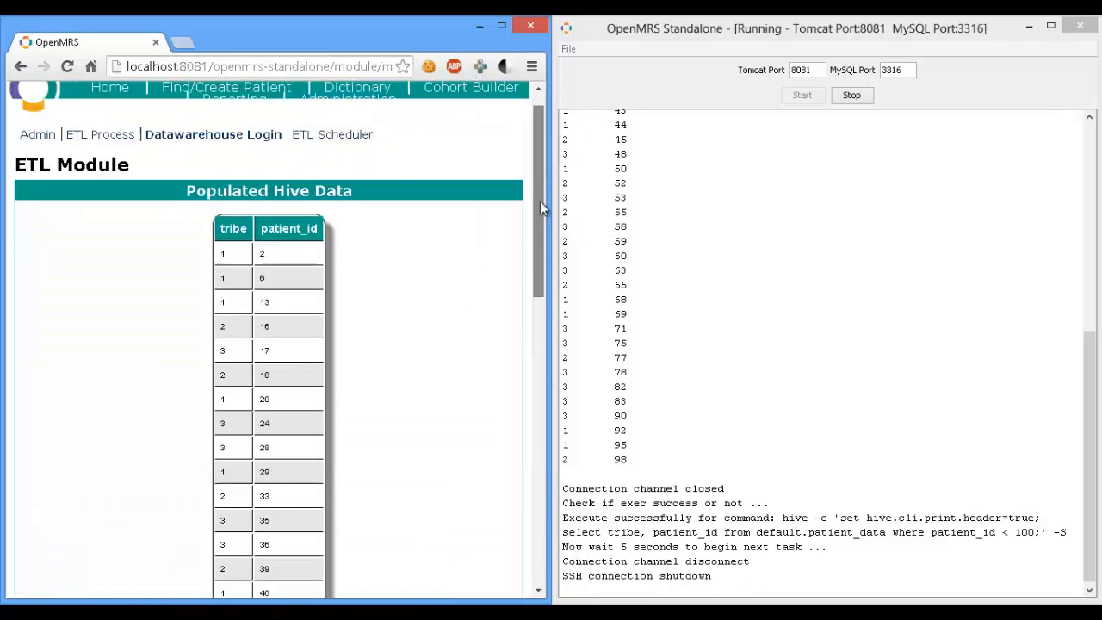
pyautogui.scroll(-3)
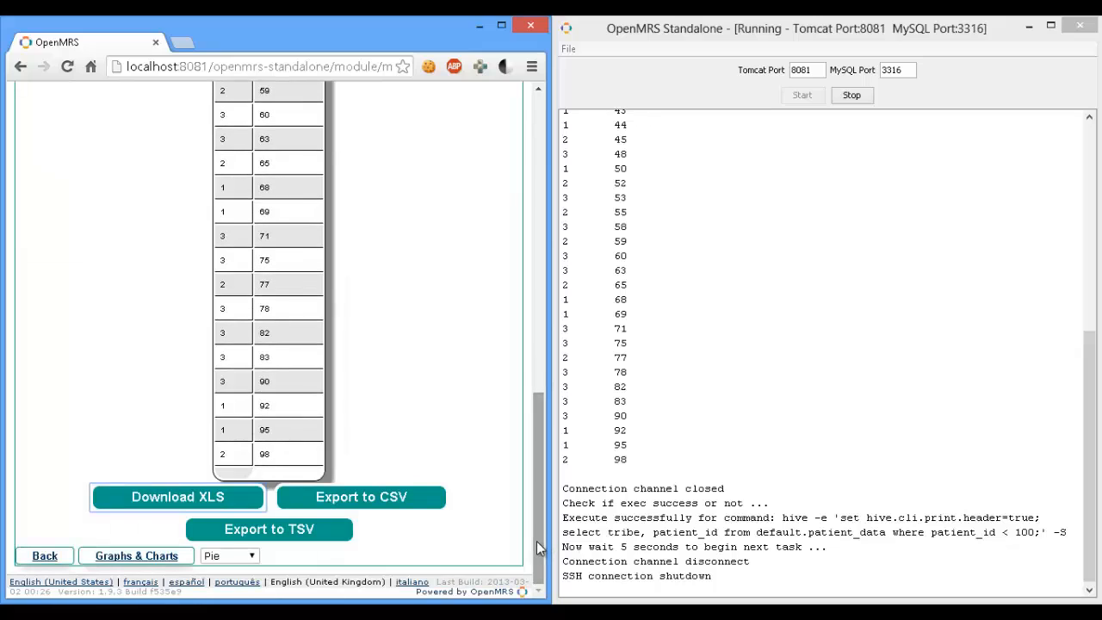
pyautogui.moveTo(188, 528)
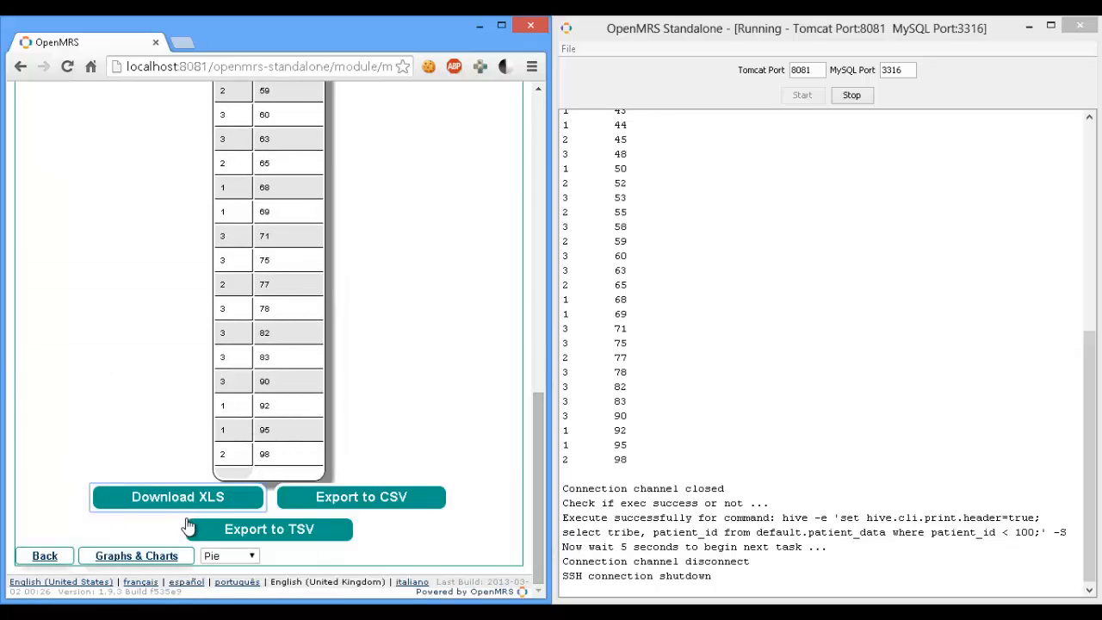
pyautogui.moveTo(55, 504)
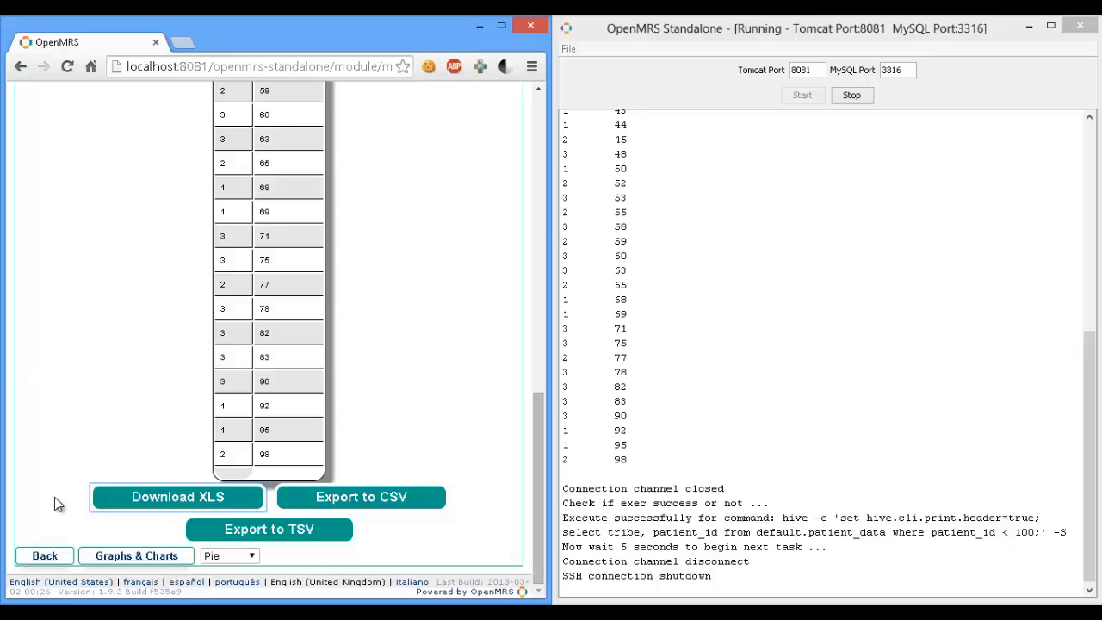
pyautogui.moveTo(361, 496)
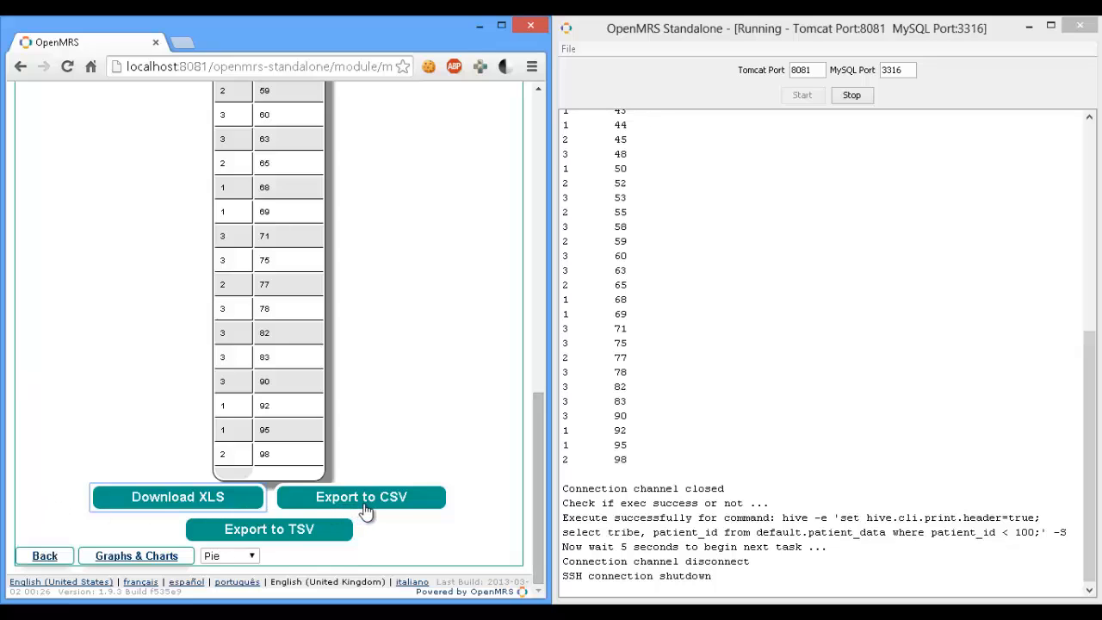
pyautogui.moveTo(248, 540)
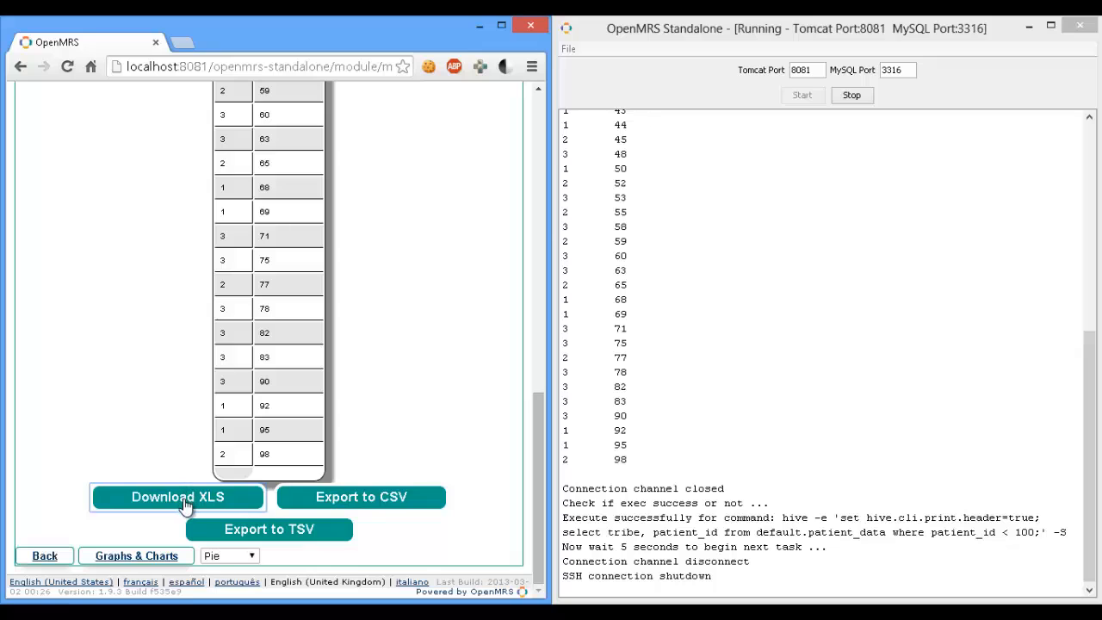
pyautogui.click(177, 497)
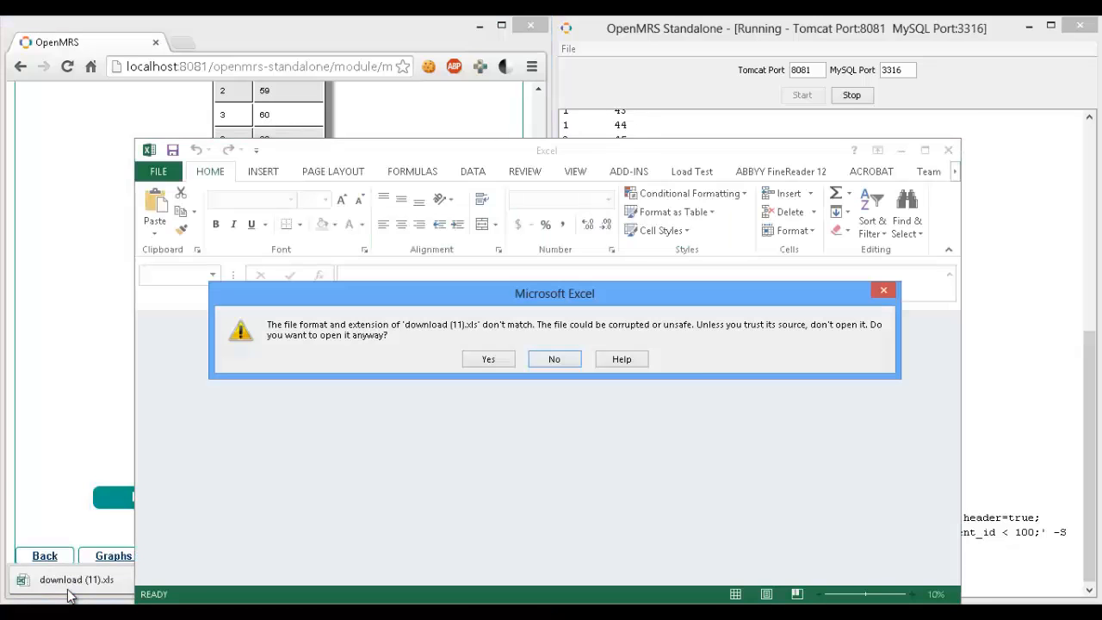
# Open the downloaded results .xls in Excel, accepting the format warning, to view tribe and patient_id.
pyautogui.click(488, 358)
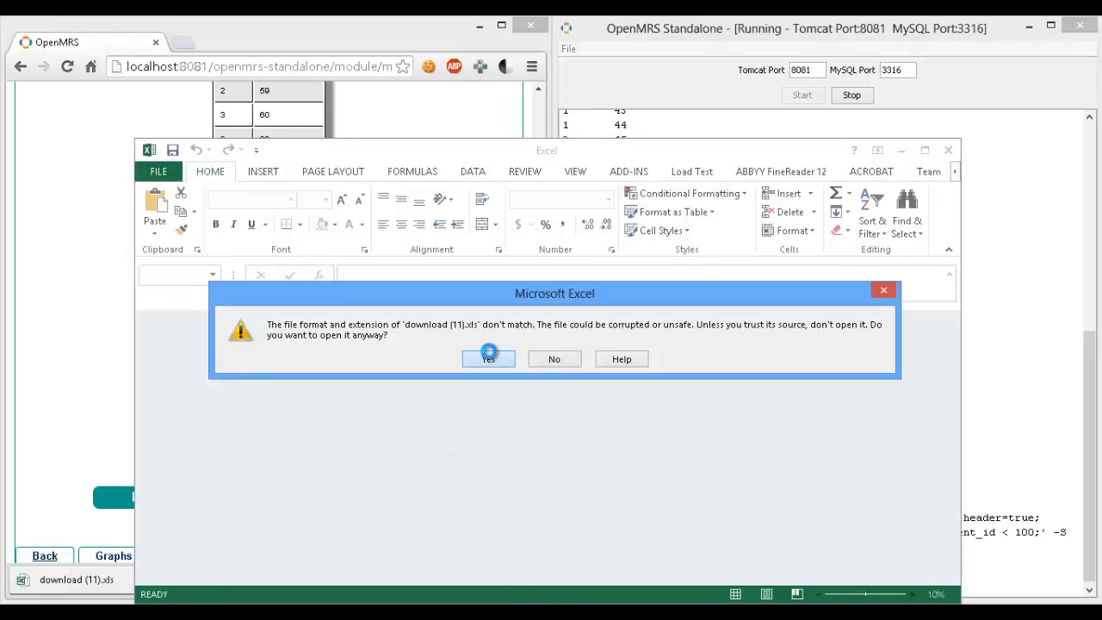
pyautogui.click(488, 359)
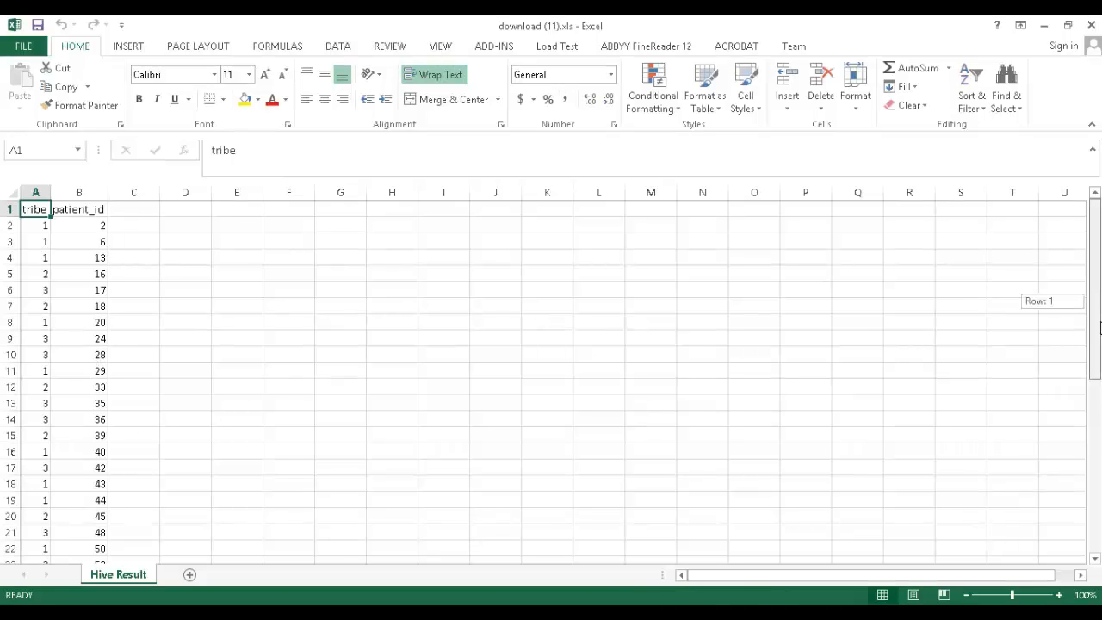
pyautogui.scroll(-3)
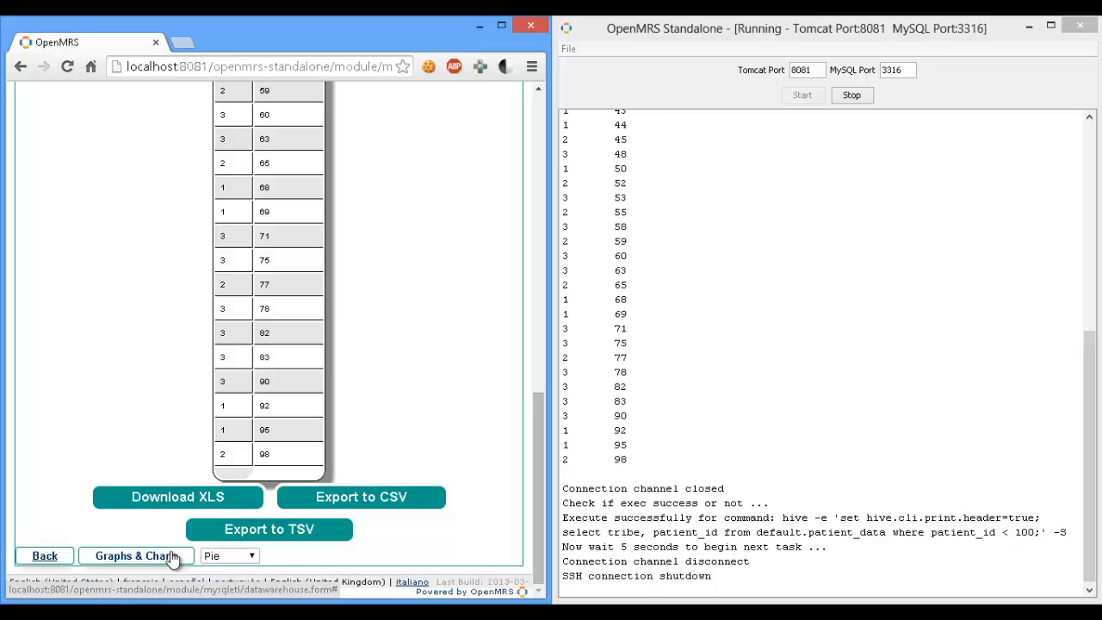
# Generate a Pie chart of the Hive query results on the Graphs & Charts page.
pyautogui.click(229, 556)
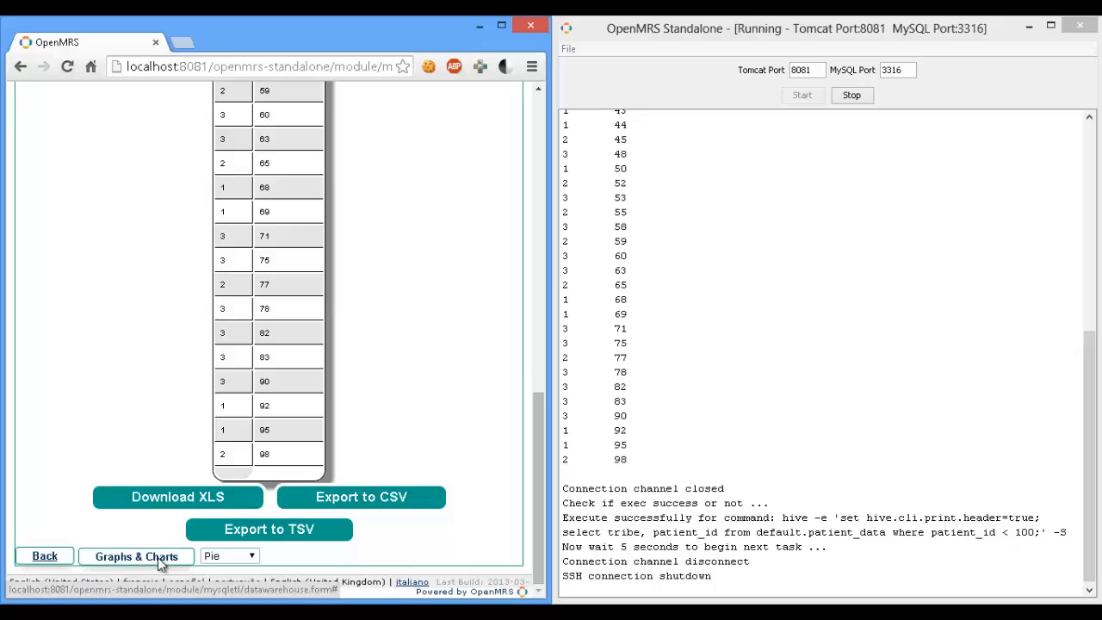
pyautogui.click(135, 556)
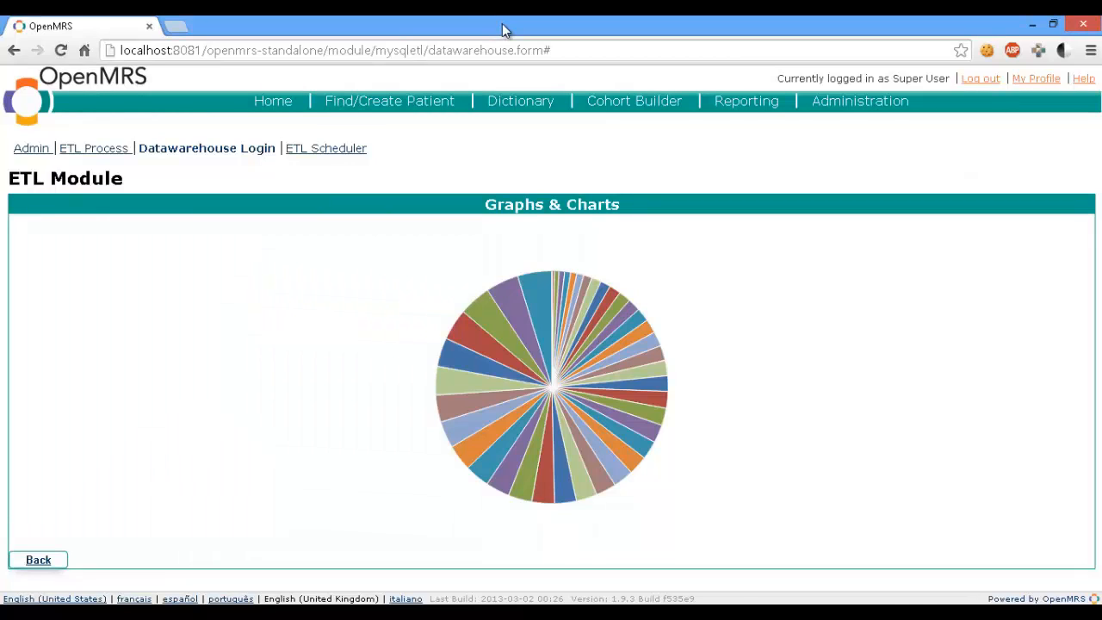
pyautogui.moveTo(502, 430)
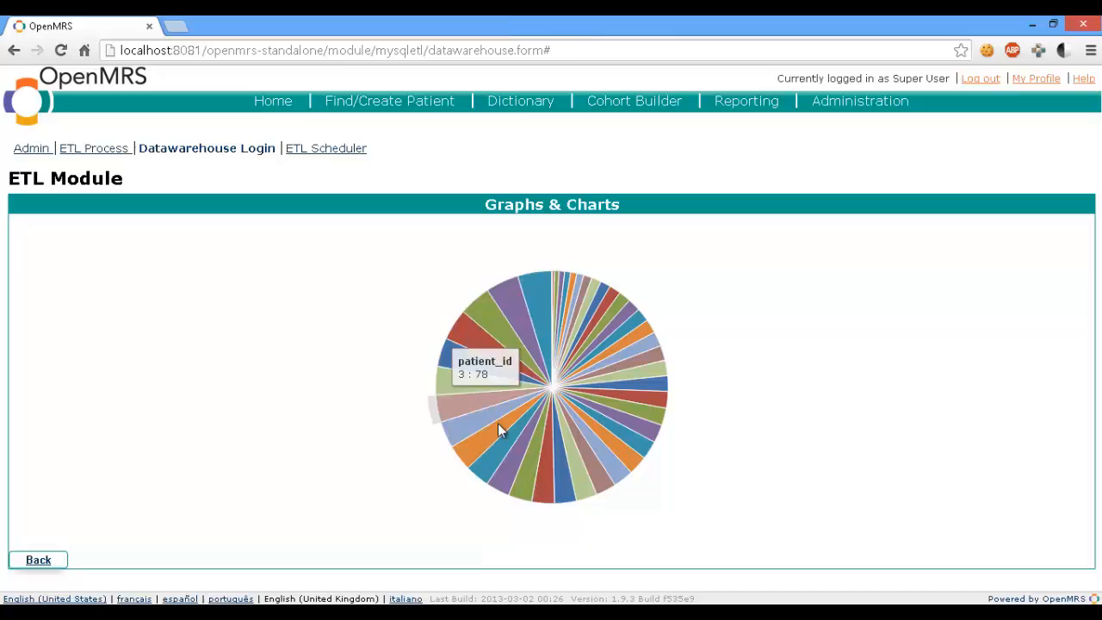
pyautogui.moveTo(495, 301)
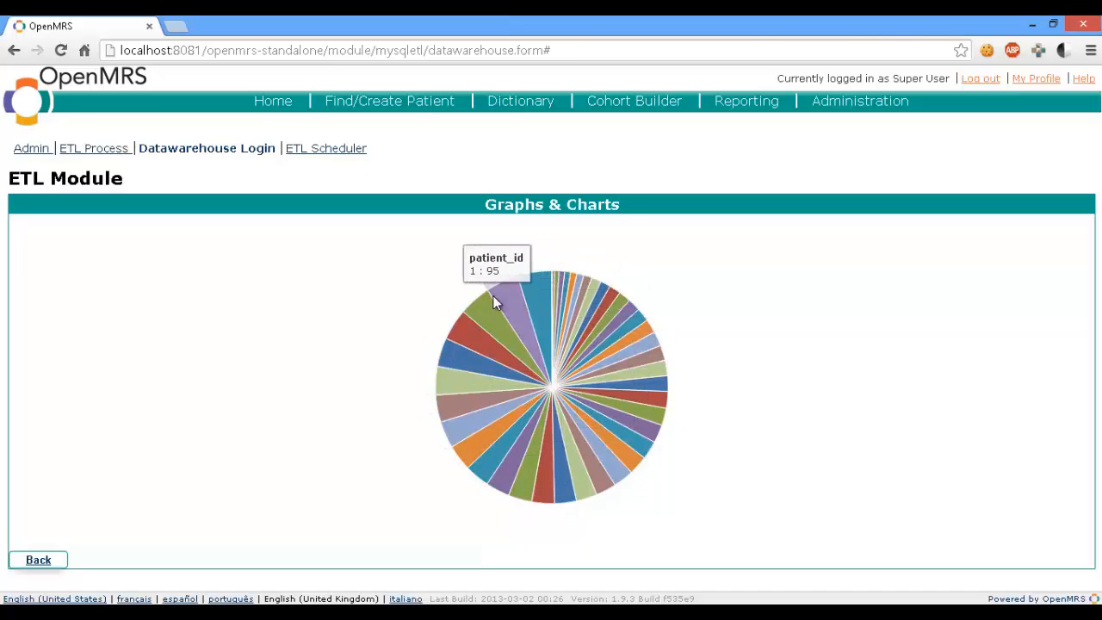
pyautogui.moveTo(586, 478)
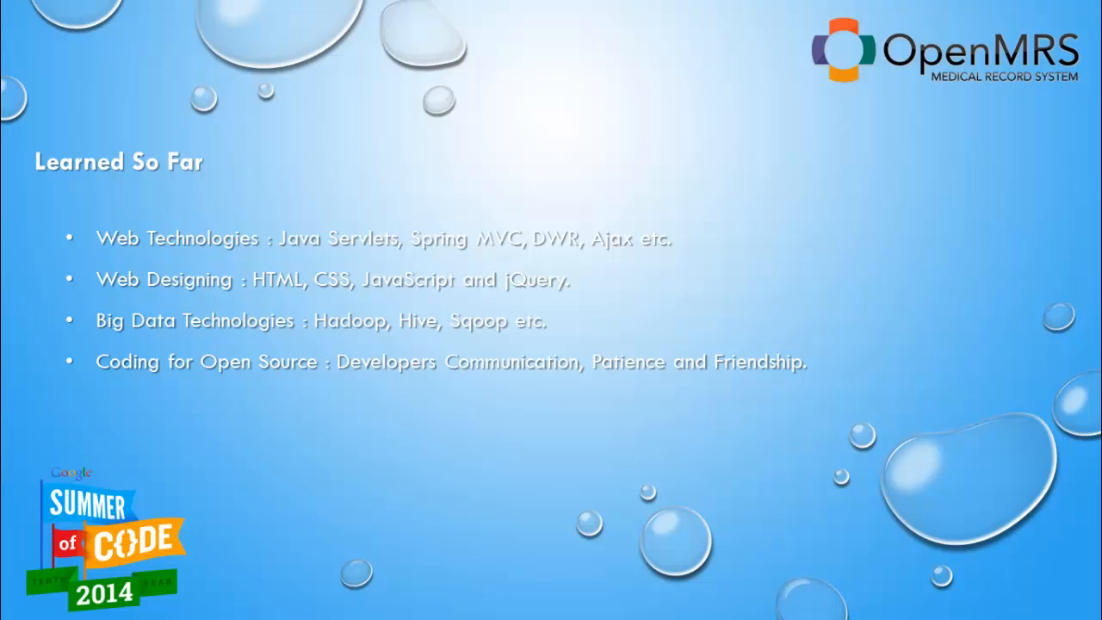
# Advance to the Resources slide listing the OpenMRS wiki, source code and blog links.
pyautogui.press('Right')
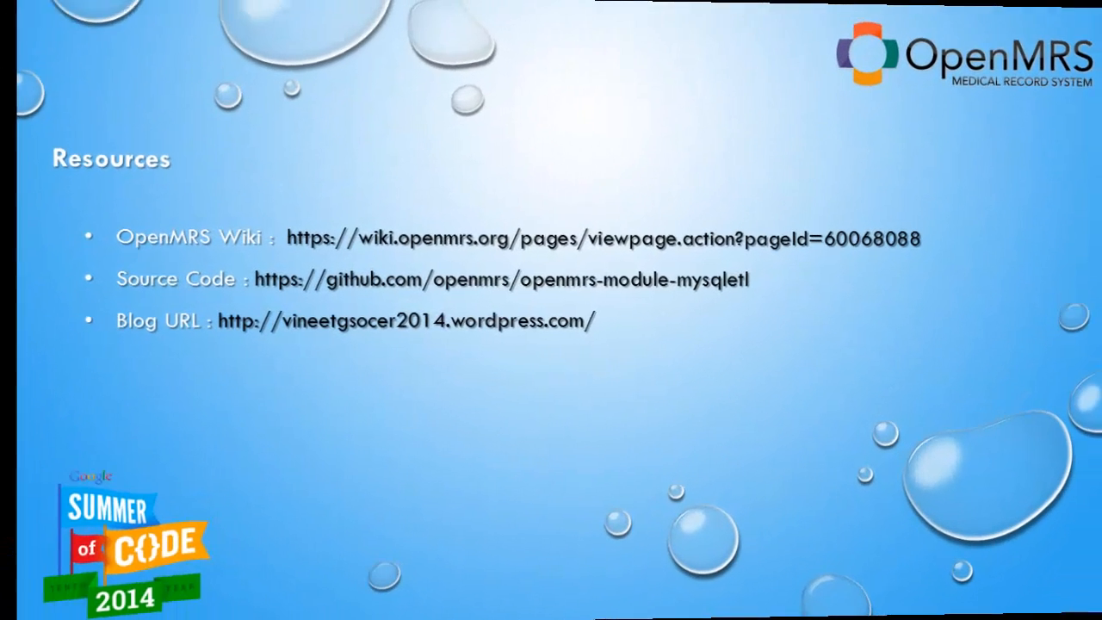